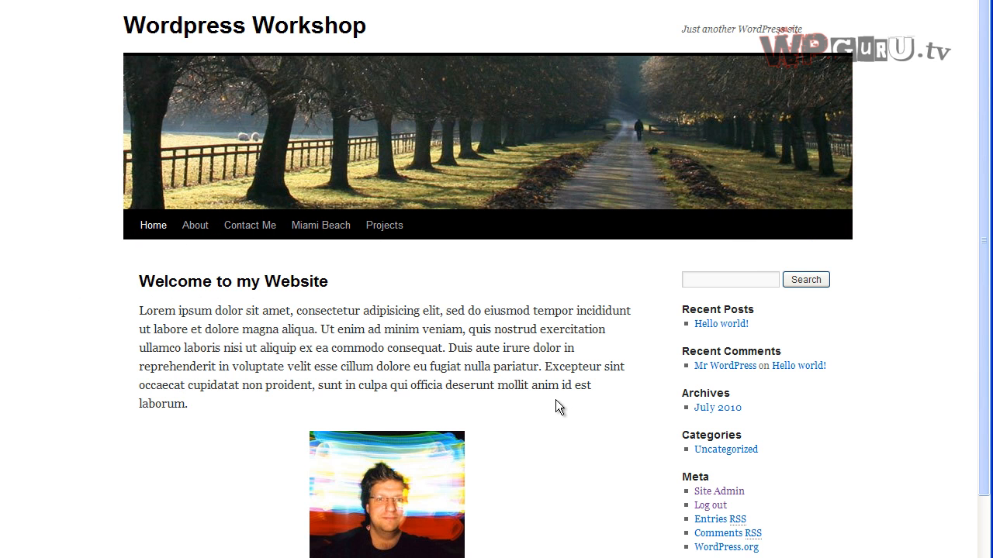
{"action": "mouse_move", "coordinate": [422, 270]}
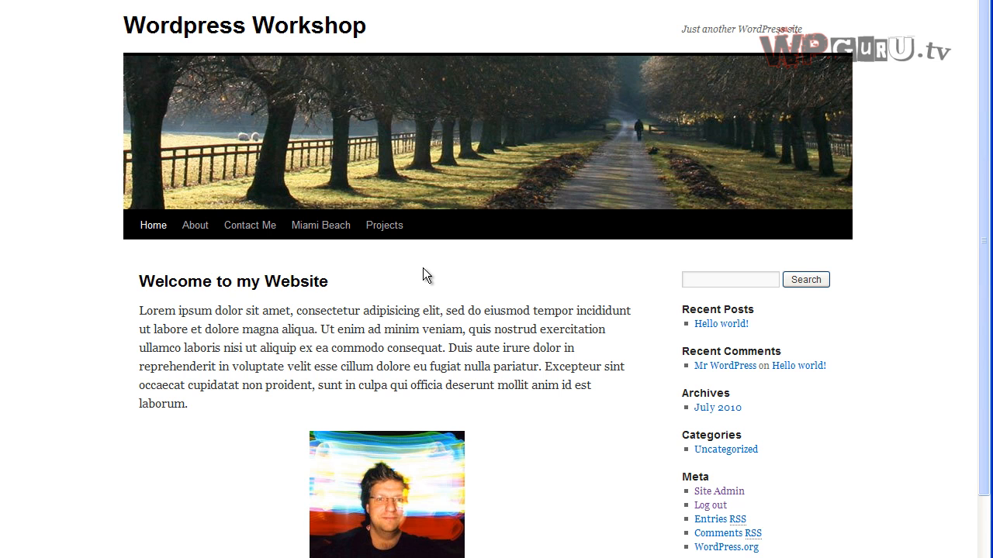
{"action": "mouse_move", "coordinate": [413, 258]}
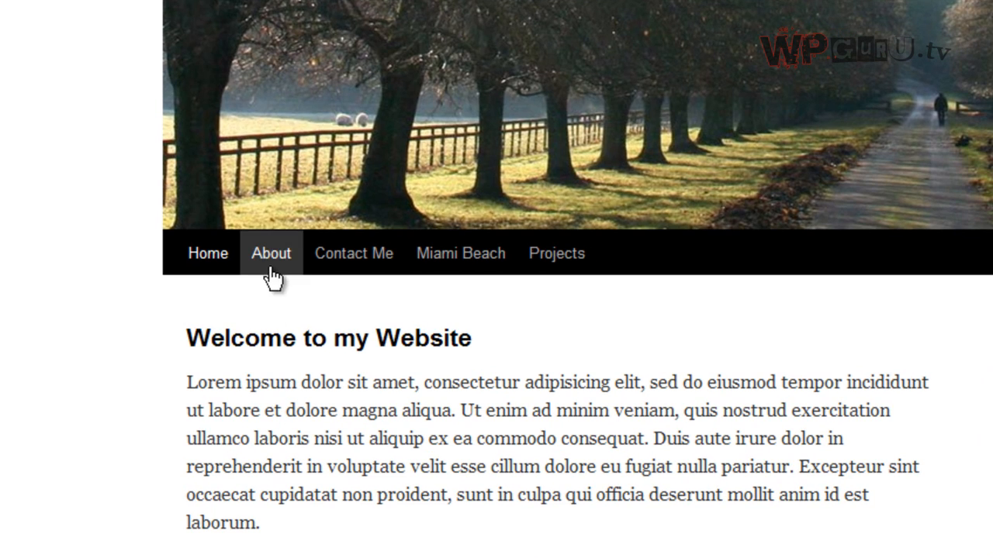
{"action": "mouse_move", "coordinate": [461, 252]}
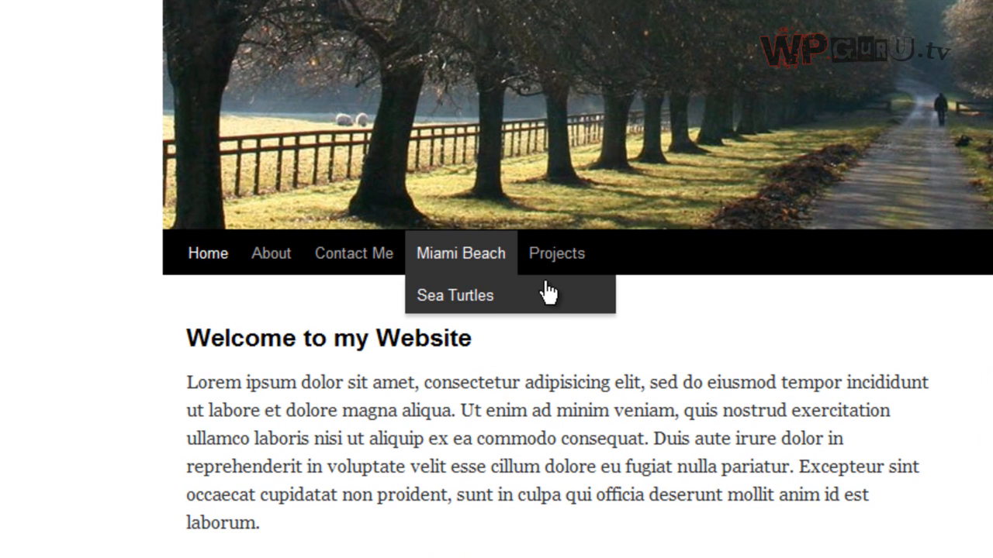
{"action": "mouse_move", "coordinate": [570, 310]}
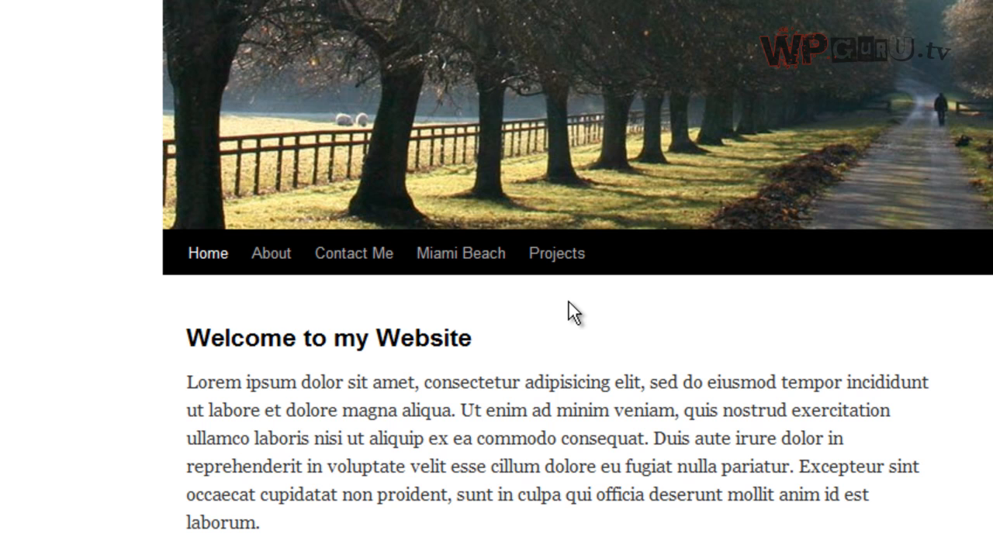
{"action": "mouse_move", "coordinate": [191, 292]}
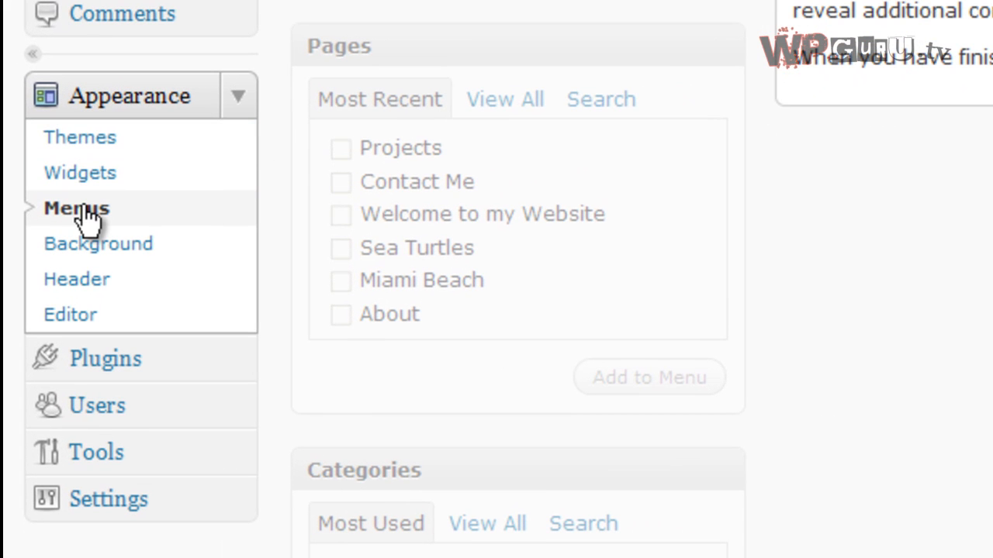
- Create a custom menu named My Menu and choose it as the Primary Navigation menu
{"action": "left_click", "coordinate": [76, 208]}
{"action": "type", "text": "My Menu"}
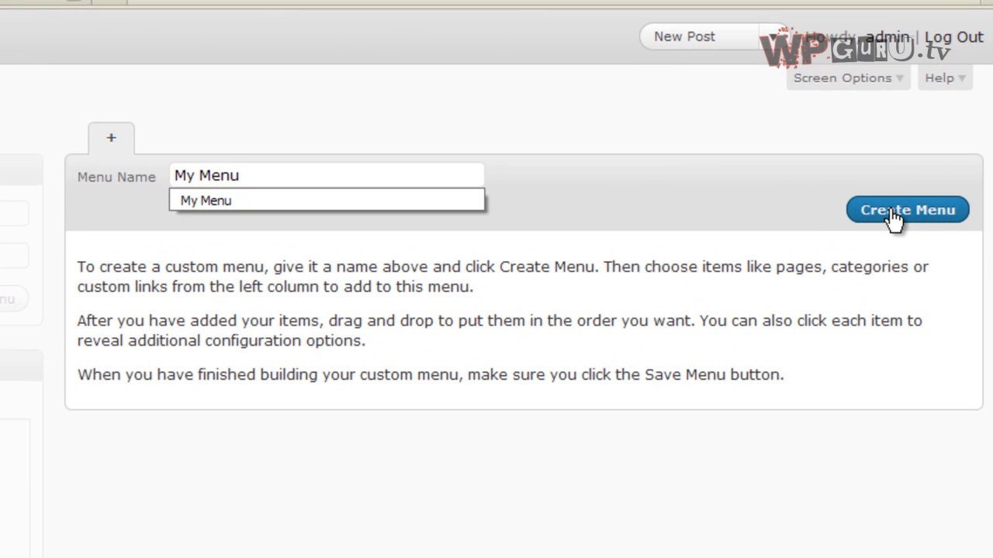
{"action": "left_click", "coordinate": [906, 210]}
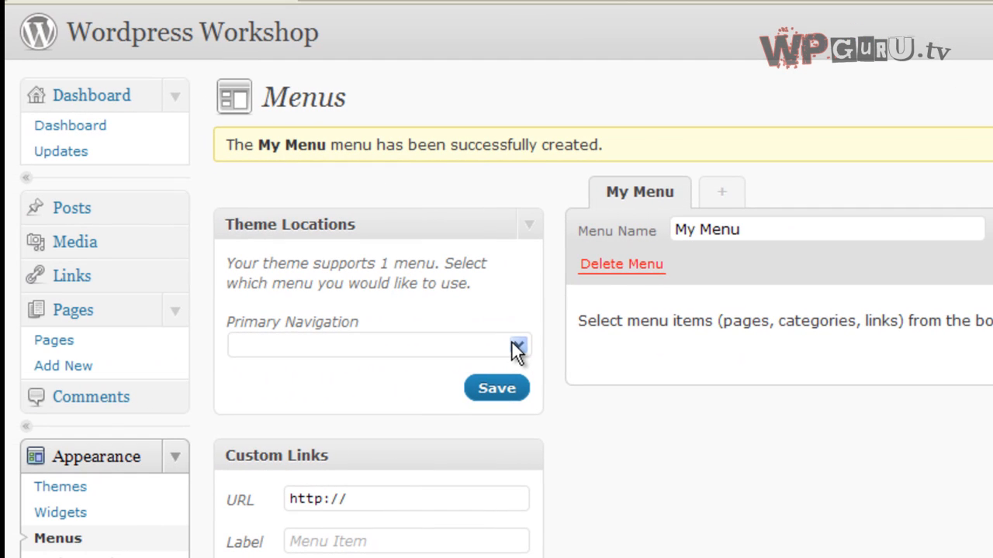
{"action": "left_click", "coordinate": [517, 345]}
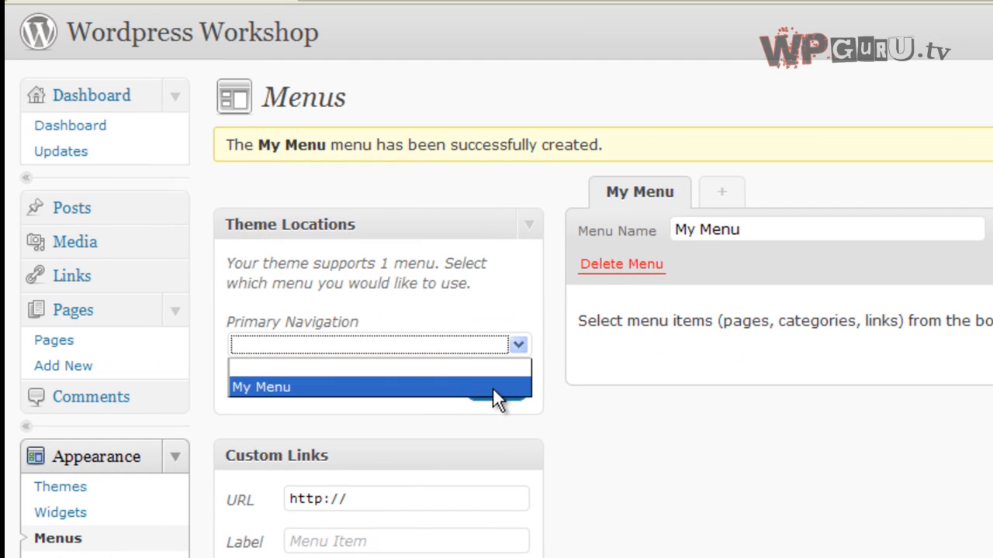
{"action": "left_click", "coordinate": [260, 386]}
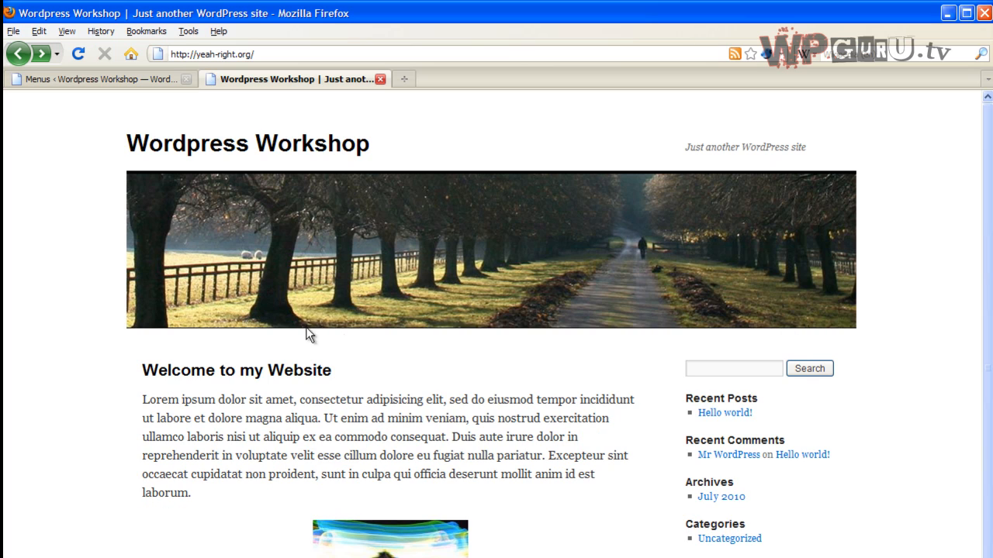
{"action": "mouse_move", "coordinate": [66, 390]}
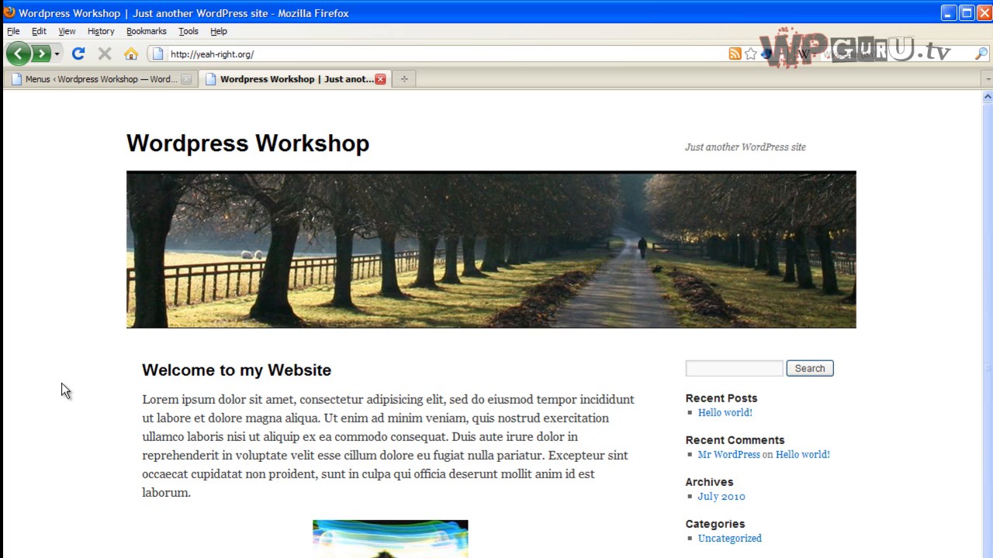
{"action": "mouse_move", "coordinate": [121, 93]}
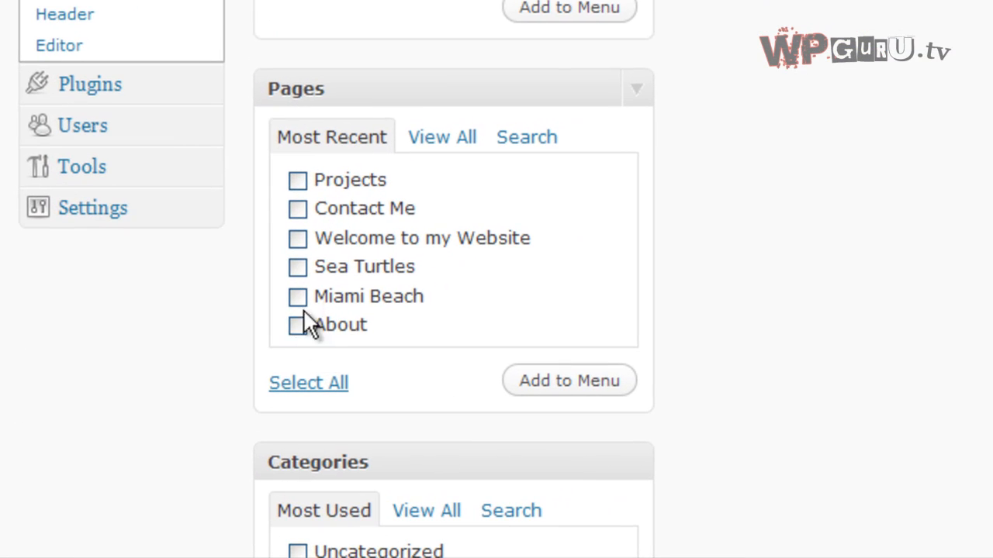
- Select all six pages in the Pages box and add them to My Menu
{"action": "scroll", "scroll_direction": "down", "scroll_amount": 3}
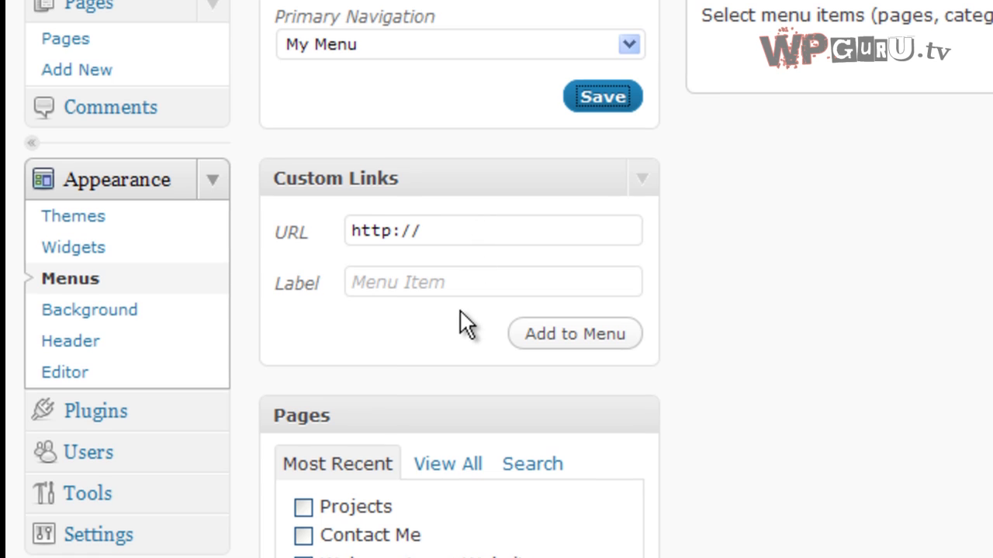
{"action": "scroll", "scroll_direction": "down", "scroll_amount": 3}
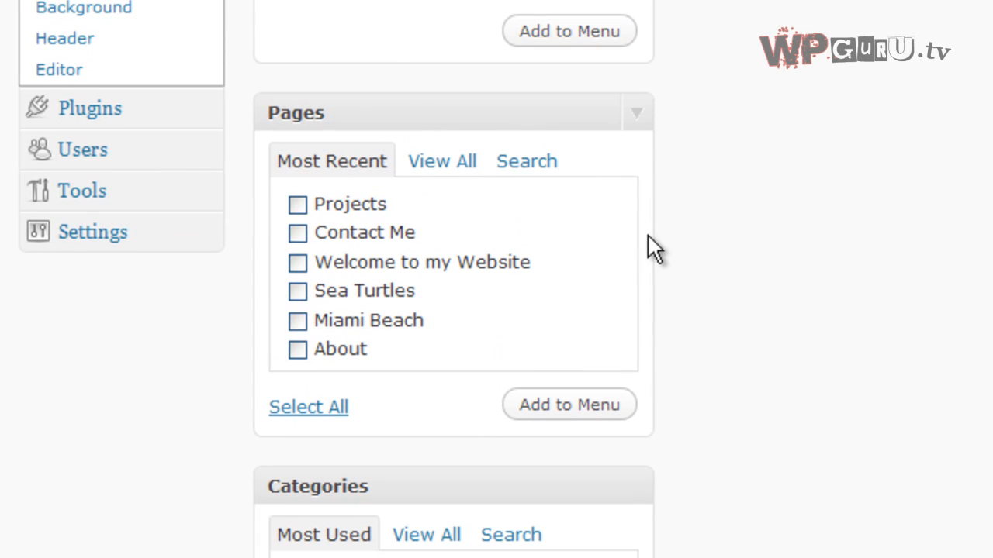
{"action": "mouse_move", "coordinate": [346, 218]}
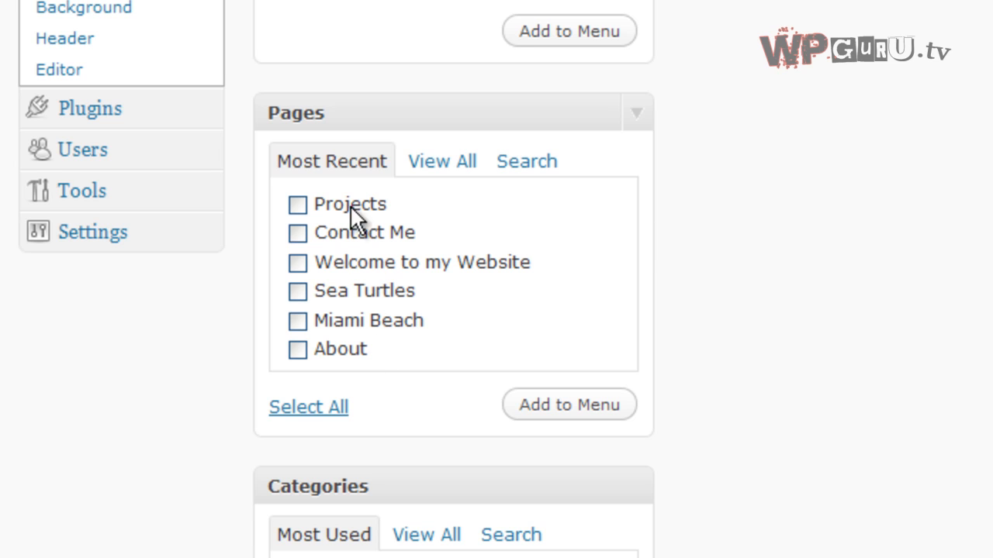
{"action": "left_click", "coordinate": [307, 406]}
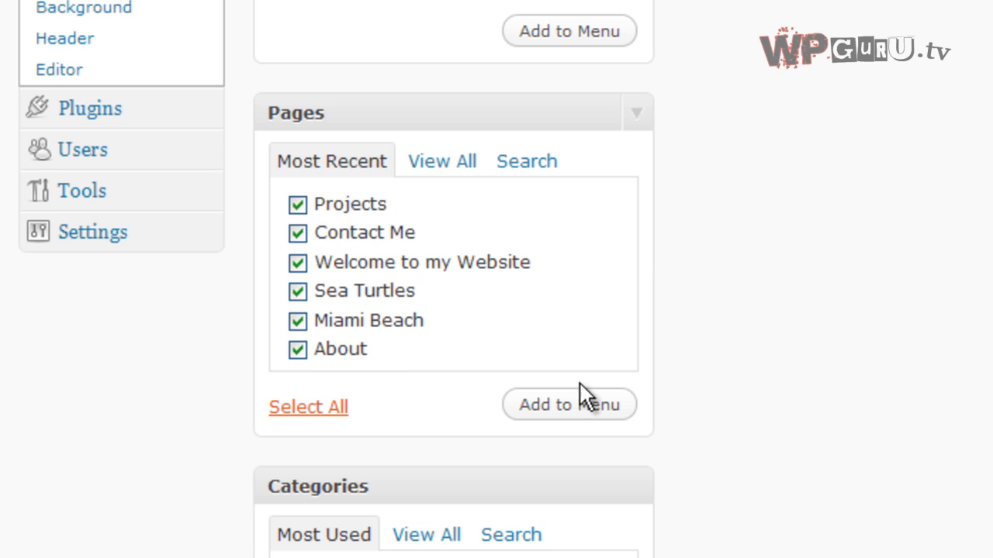
{"action": "left_click", "coordinate": [568, 405]}
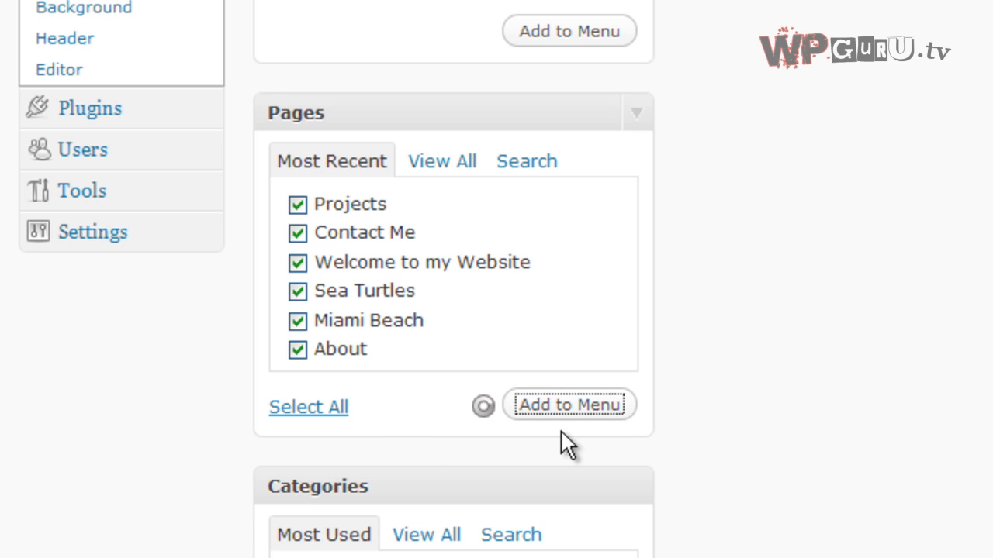
{"action": "left_click", "coordinate": [567, 403]}
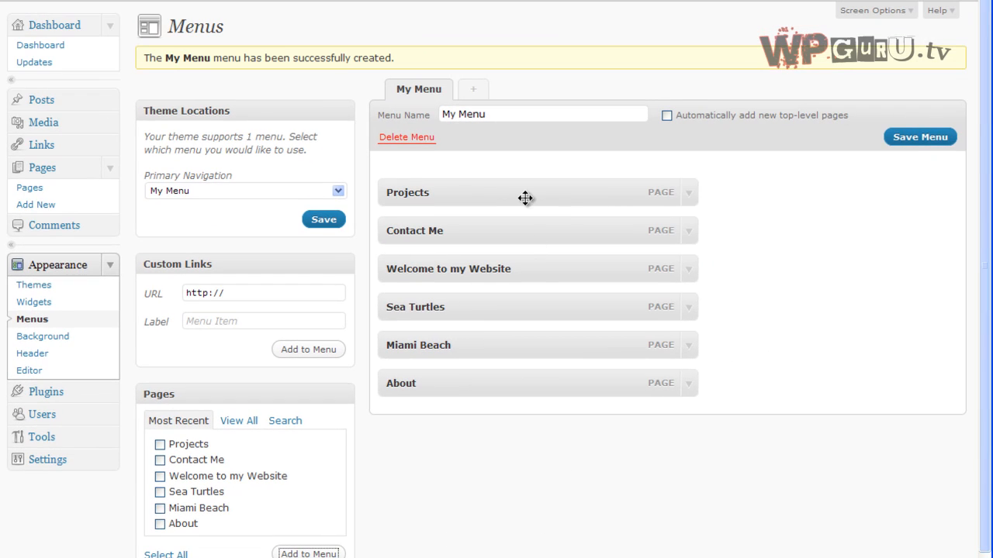
{"action": "mouse_move", "coordinate": [675, 200]}
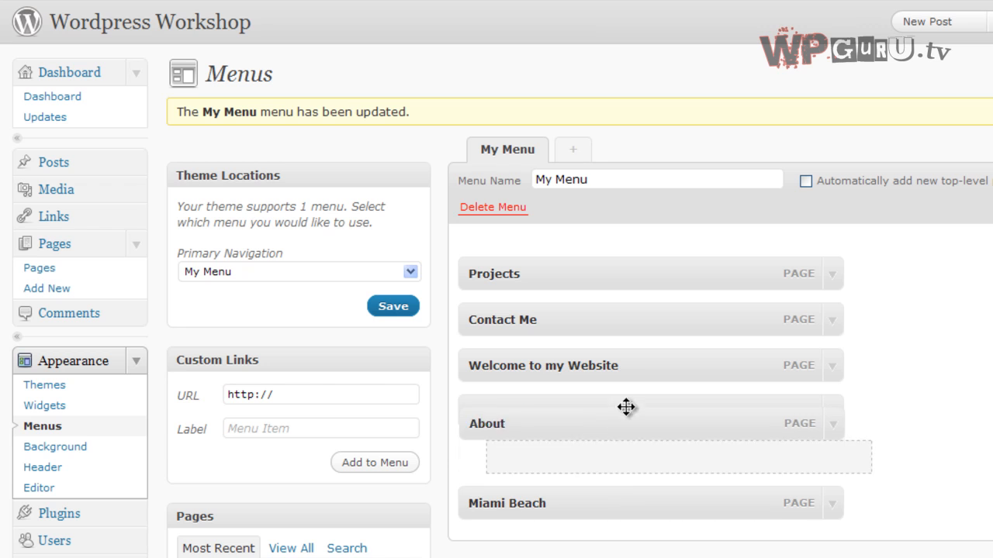
- Move About to the top and nest Contact Me as a sub-item under About
{"action": "left_click_drag", "start_coordinate": [627, 406], "coordinate": [627, 273]}
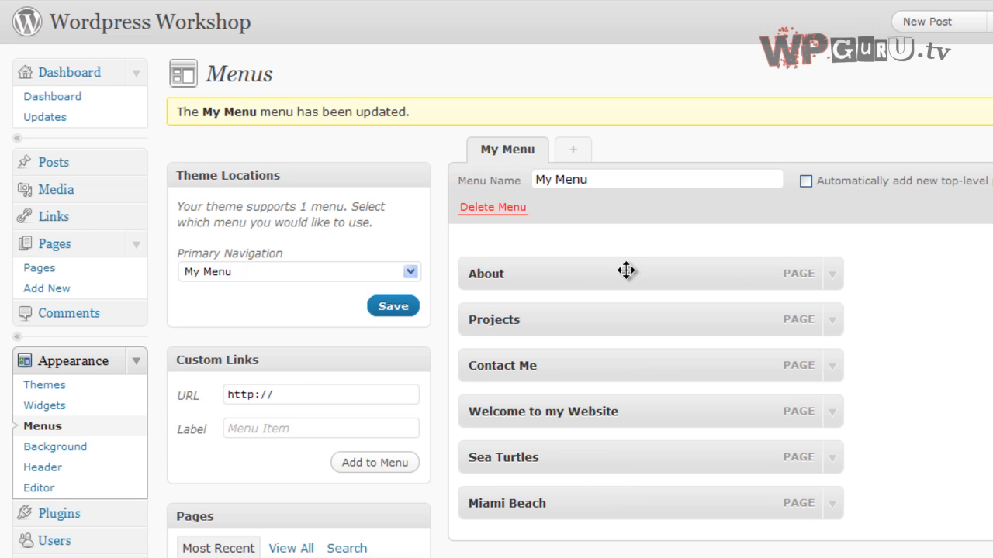
{"action": "mouse_move", "coordinate": [664, 372]}
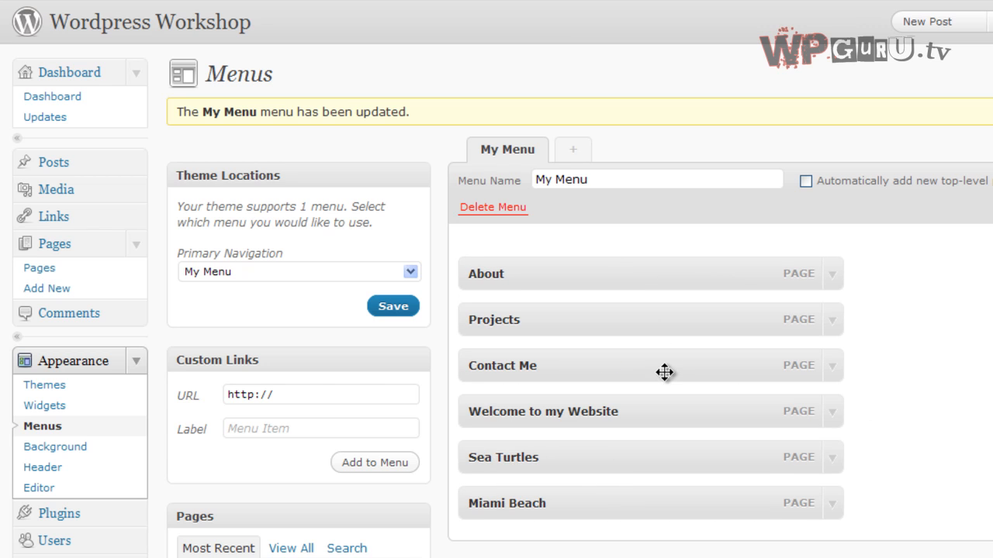
{"action": "left_click_drag", "start_coordinate": [664, 366], "coordinate": [664, 311]}
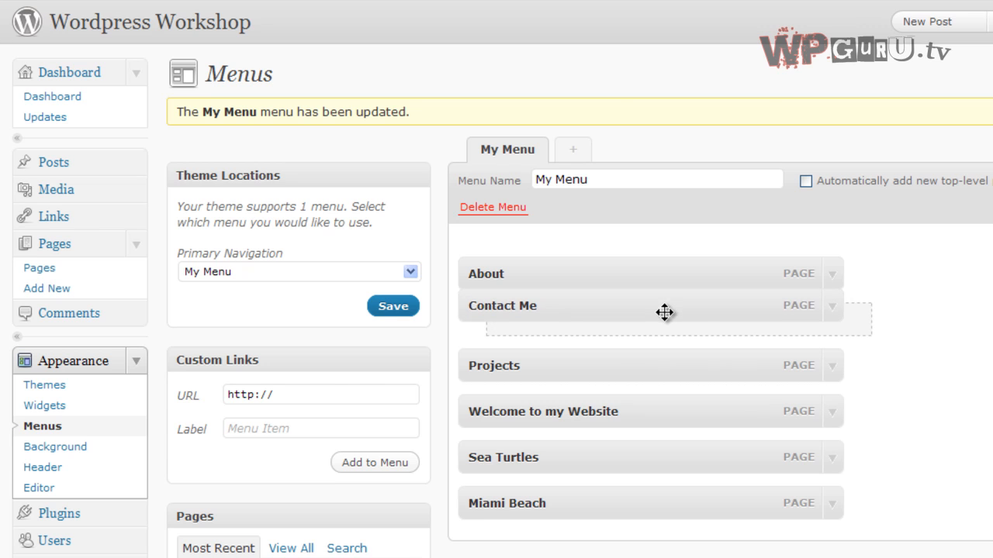
{"action": "left_click_drag", "start_coordinate": [663, 314], "coordinate": [704, 322]}
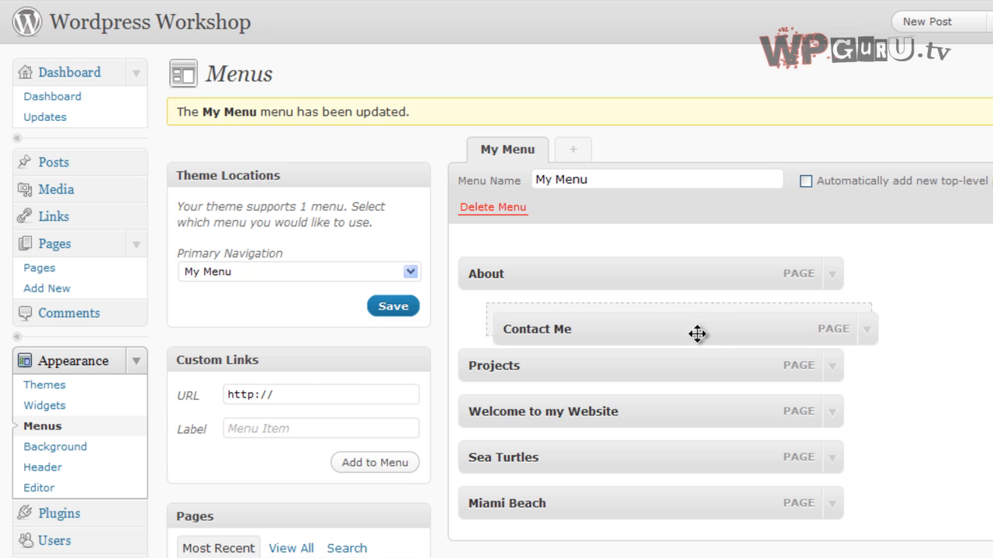
{"action": "left_click_drag", "start_coordinate": [698, 329], "coordinate": [711, 320]}
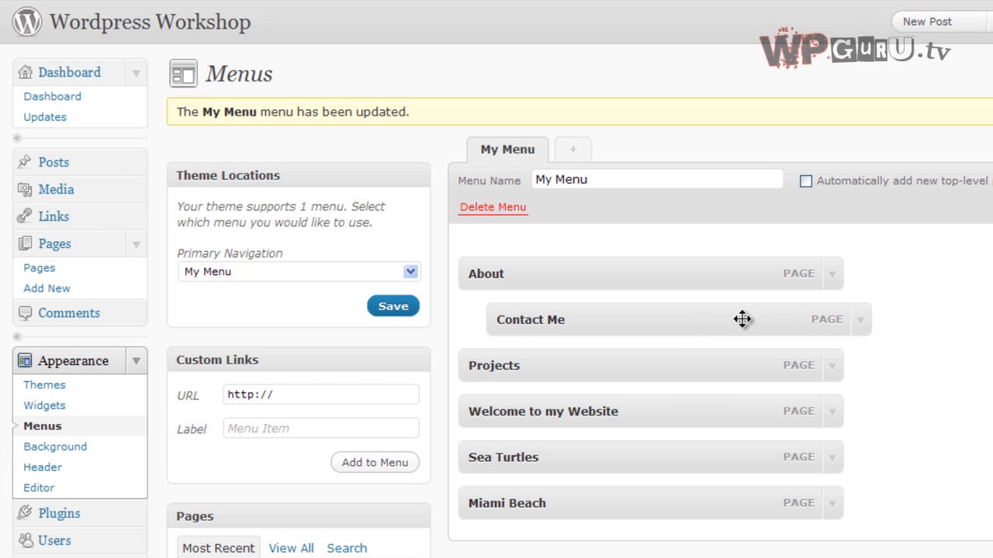
{"action": "mouse_move", "coordinate": [661, 459]}
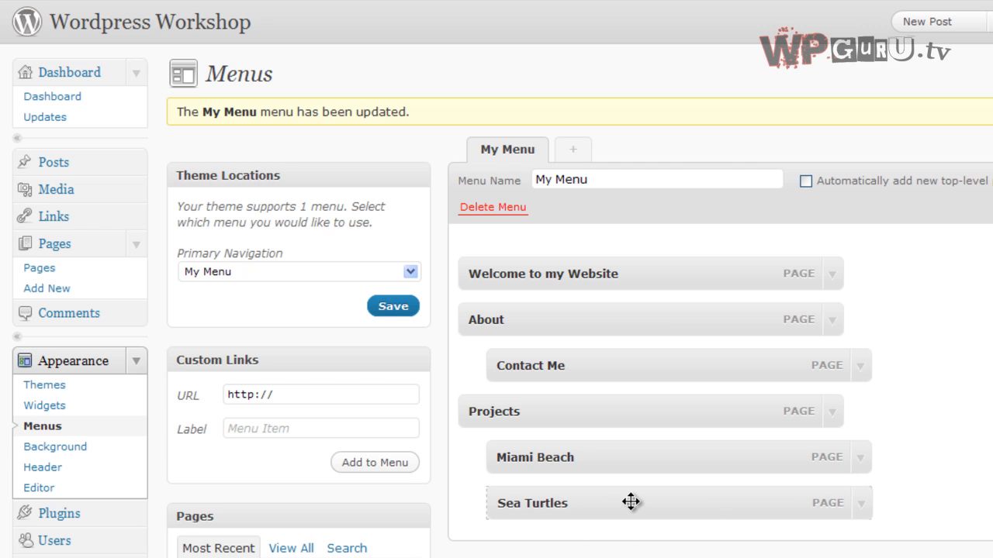
- Nest Sea Turtles as a sub-item under Projects
{"action": "left_click_drag", "start_coordinate": [632, 503], "coordinate": [675, 503]}
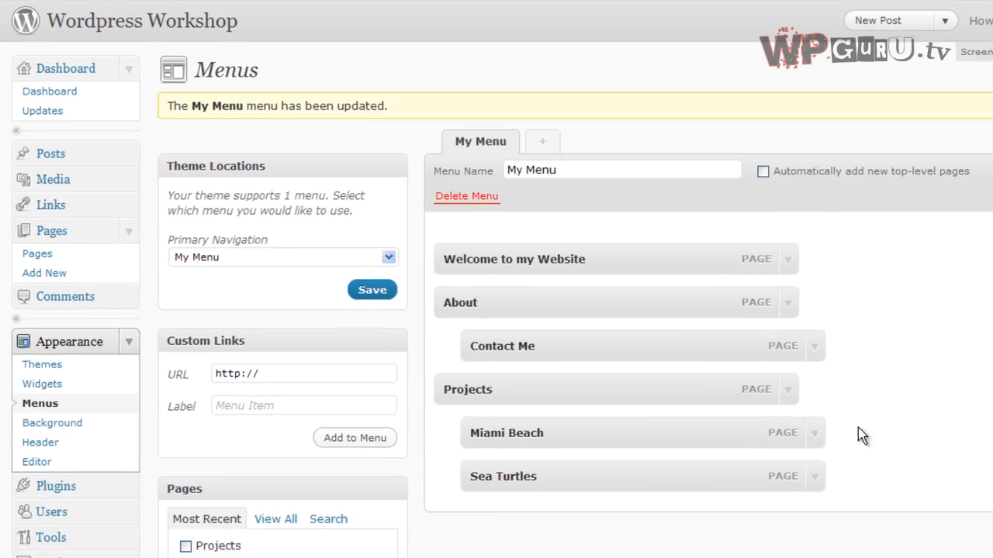
- On the live site, check the dropdowns, visit About, then return to Welcome to my Website
{"action": "left_click", "coordinate": [926, 193]}
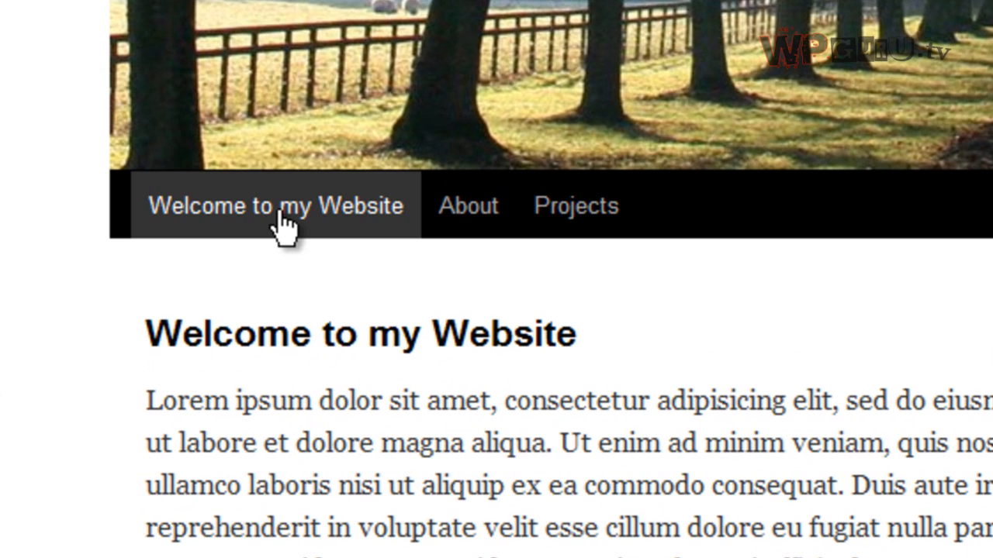
{"action": "mouse_move", "coordinate": [282, 225]}
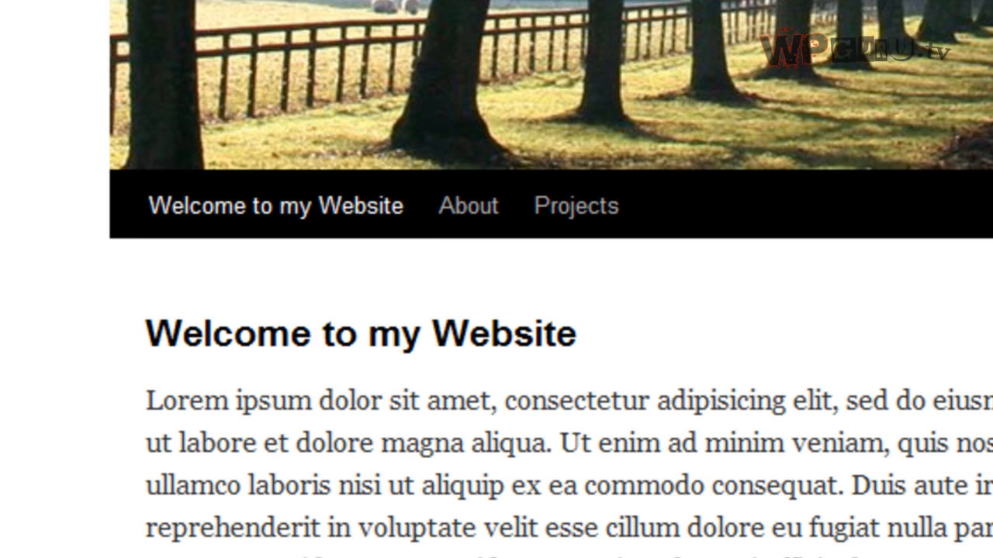
{"action": "mouse_move", "coordinate": [470, 205]}
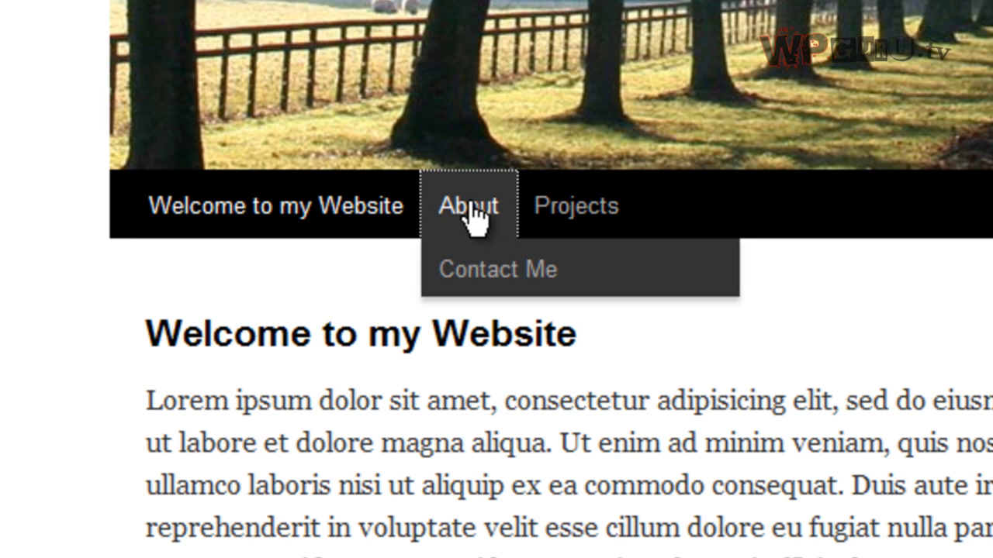
{"action": "left_click", "coordinate": [469, 206]}
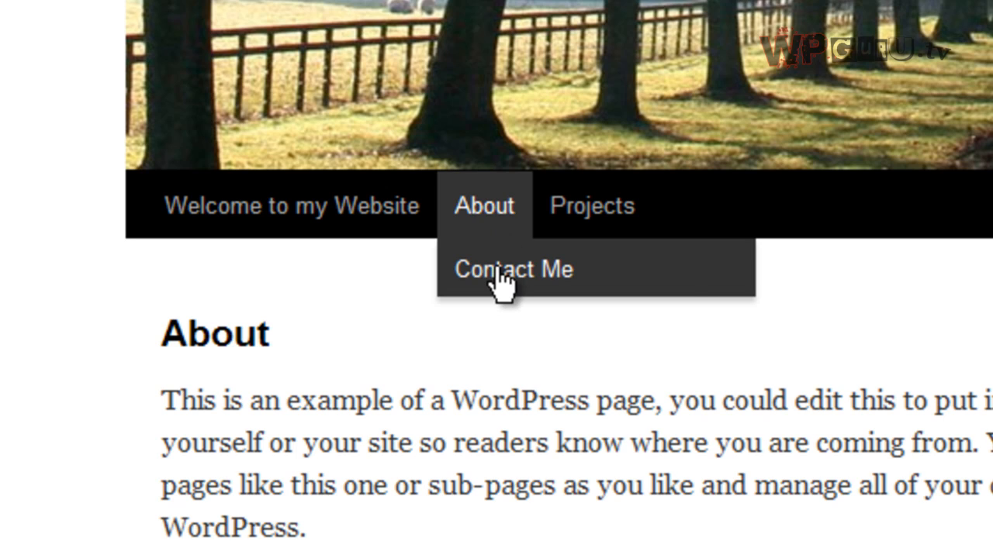
{"action": "mouse_move", "coordinate": [591, 205]}
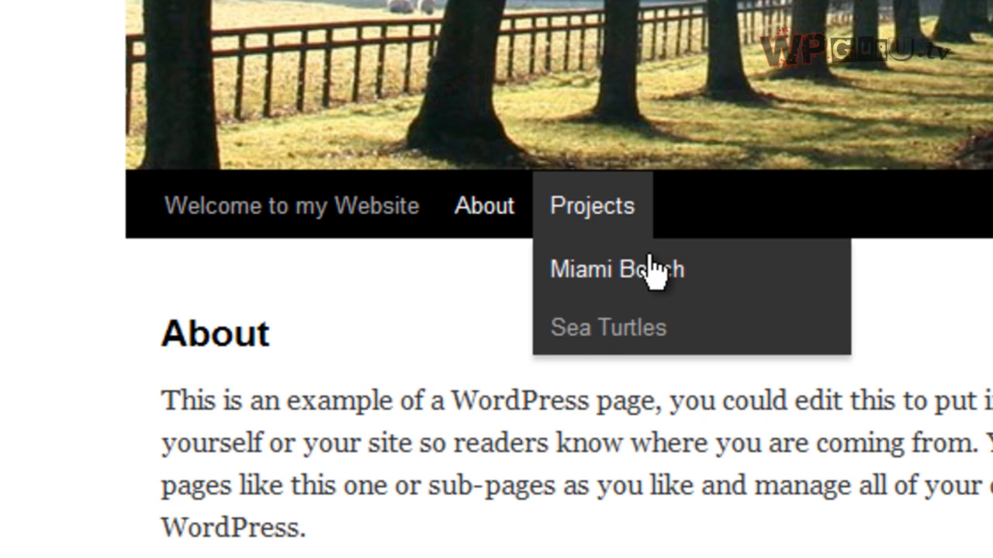
{"action": "mouse_move", "coordinate": [630, 335]}
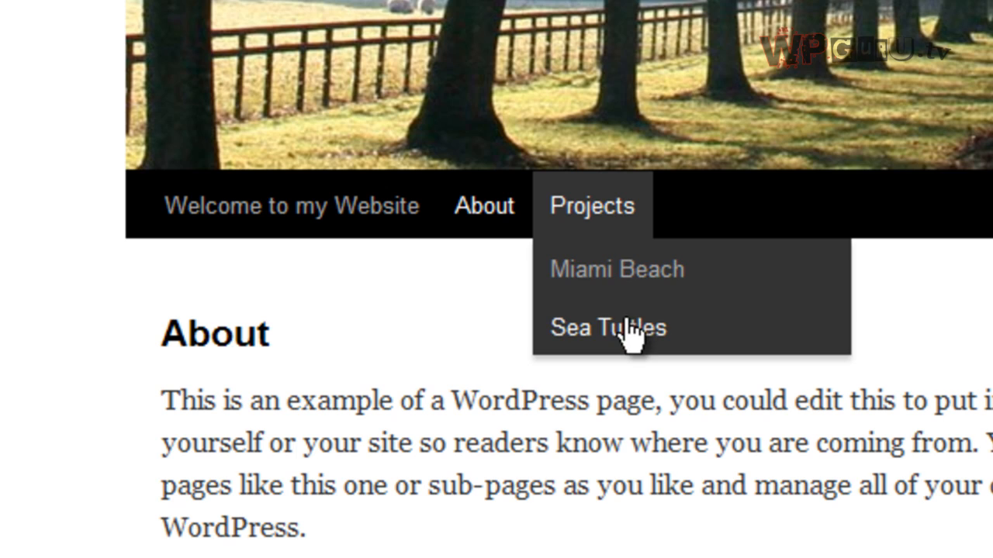
{"action": "mouse_move", "coordinate": [519, 540]}
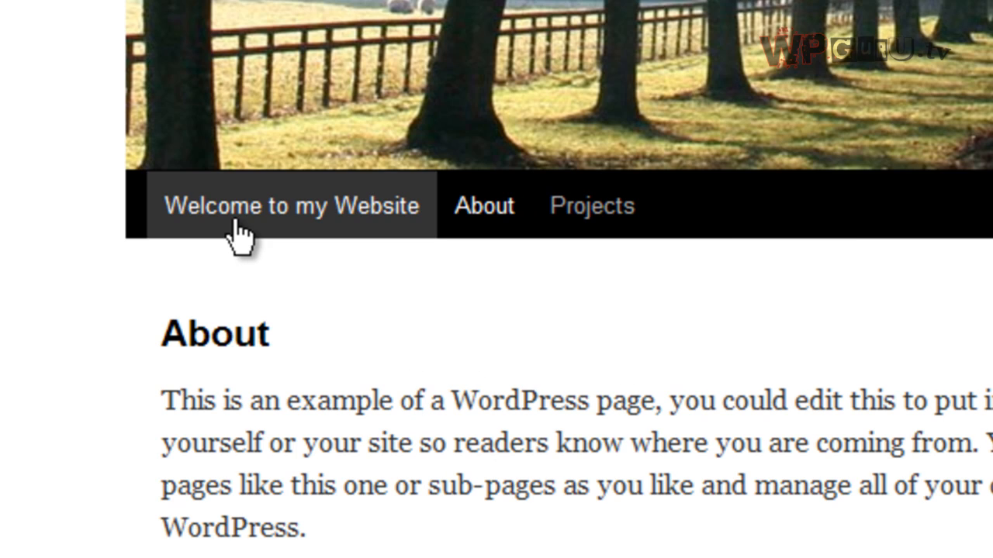
{"action": "mouse_move", "coordinate": [307, 218]}
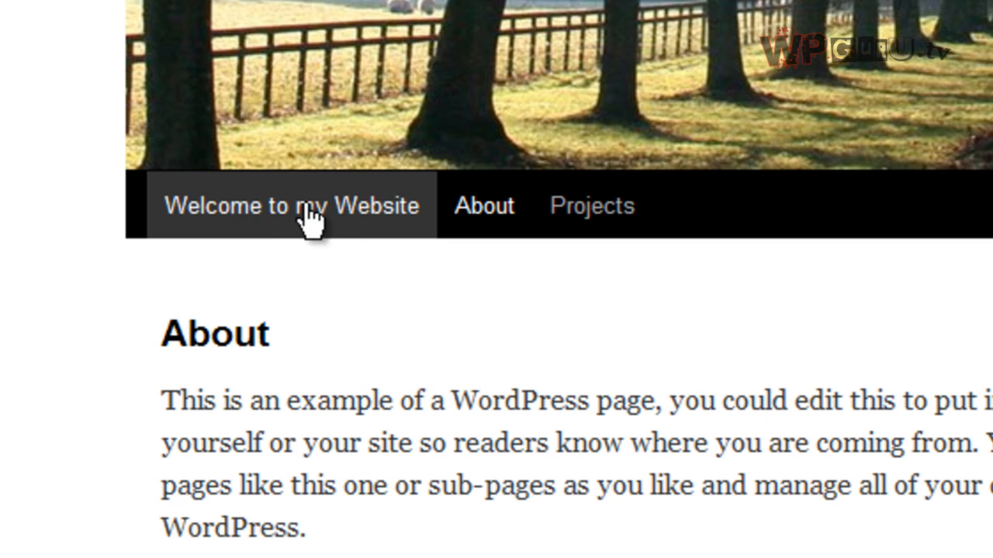
{"action": "mouse_move", "coordinate": [287, 245]}
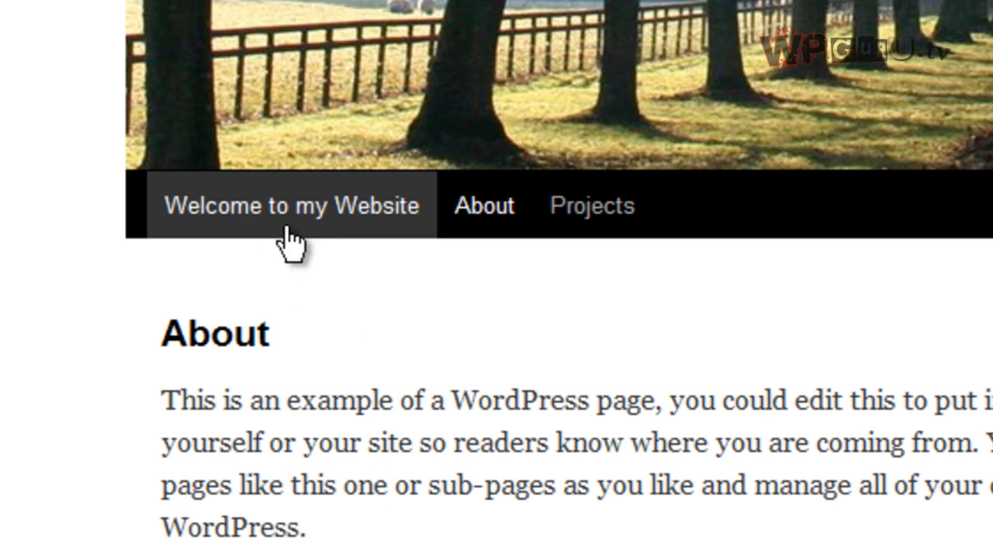
{"action": "mouse_move", "coordinate": [304, 249]}
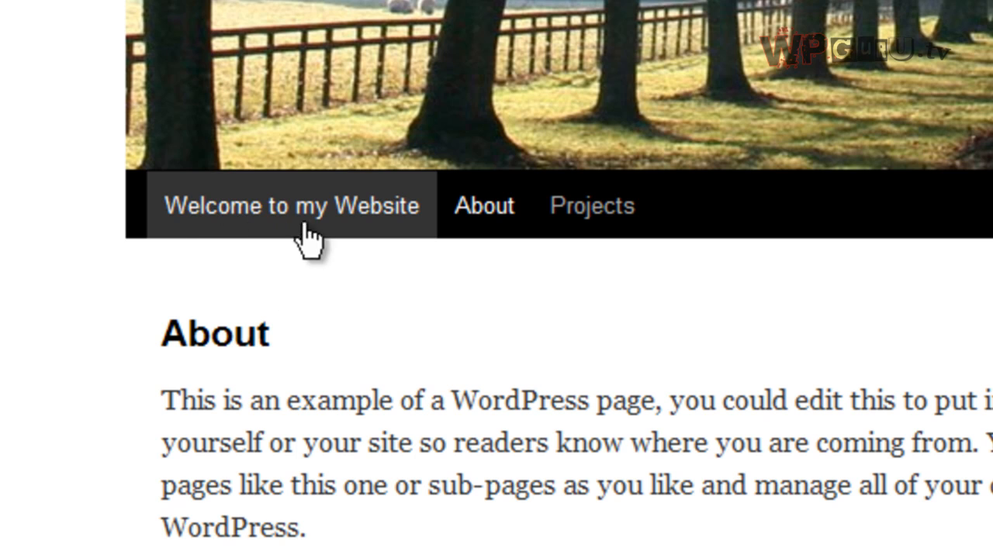
{"action": "left_click", "coordinate": [304, 205]}
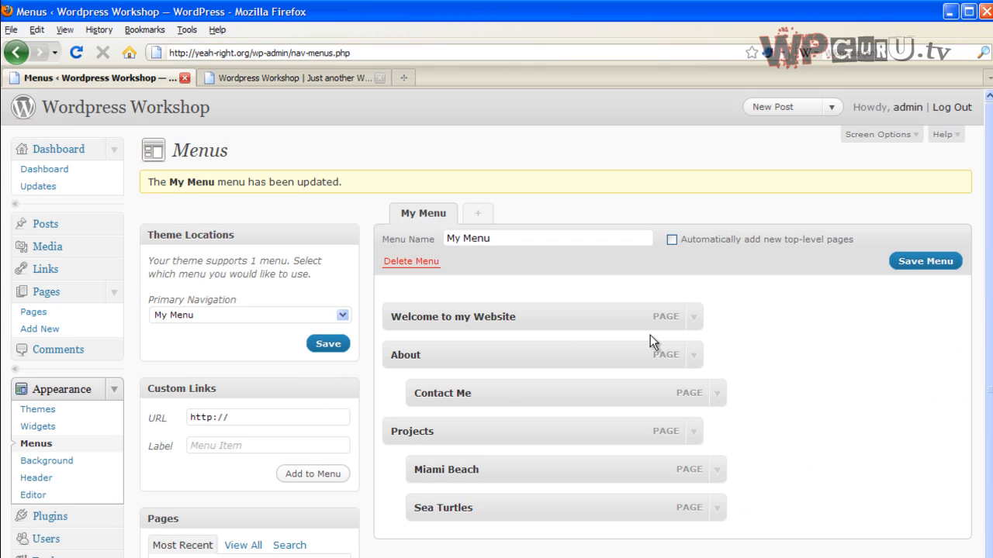
- Set the Welcome to my Website item's Navigation Label to Home
{"action": "left_click", "coordinate": [695, 317]}
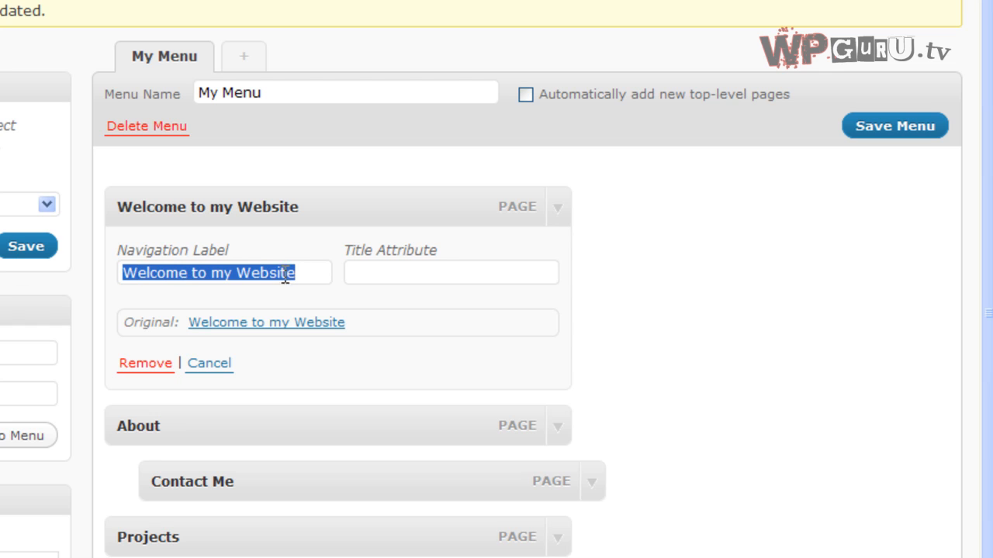
{"action": "type", "text": "Home"}
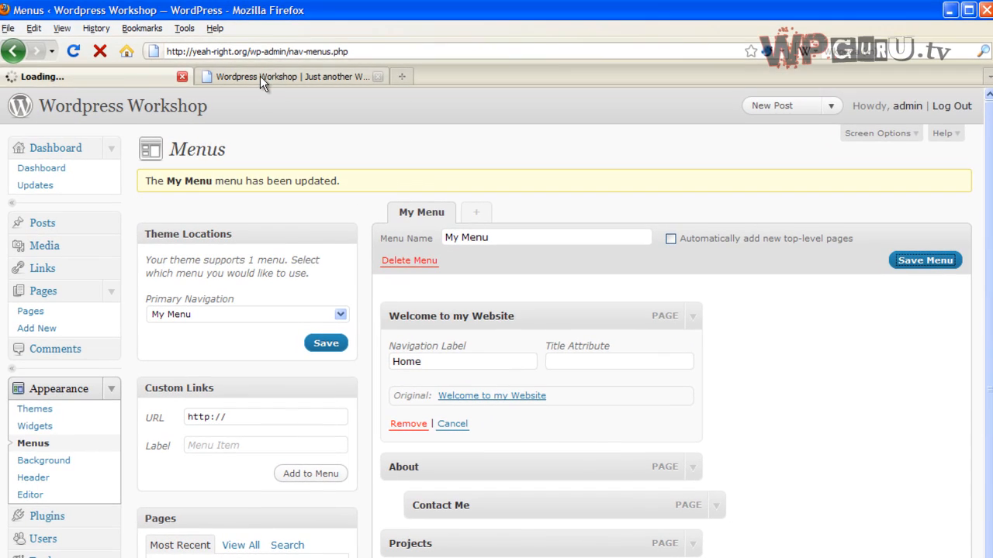
- Reload the live site to confirm navigation shows Home, then return to the menu editor
{"action": "left_click", "coordinate": [282, 76]}
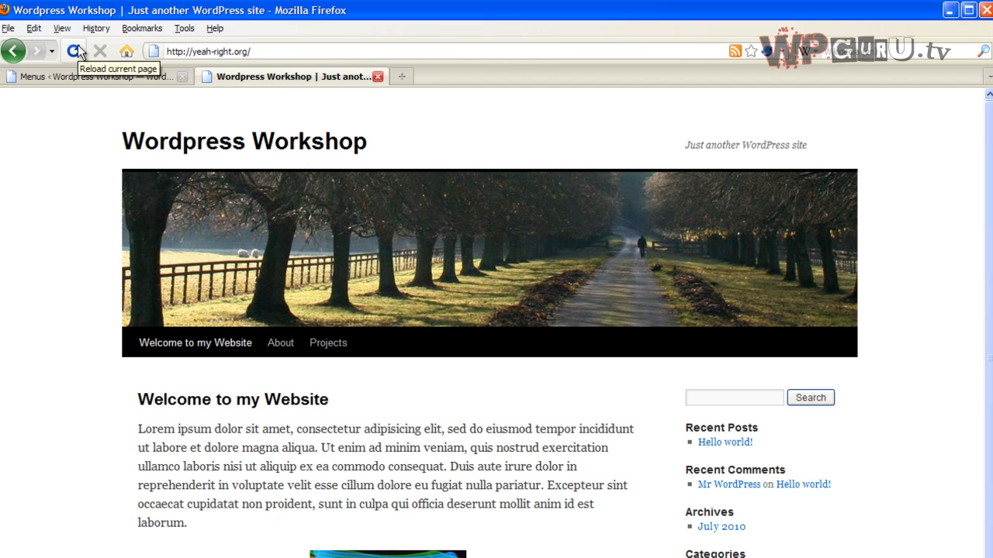
{"action": "left_click", "coordinate": [71, 51]}
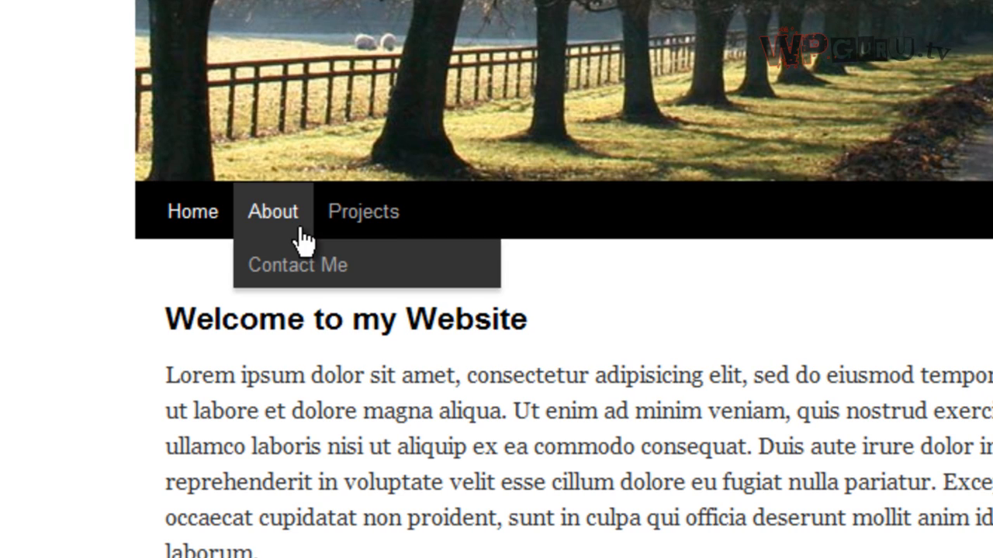
{"action": "mouse_move", "coordinate": [307, 217]}
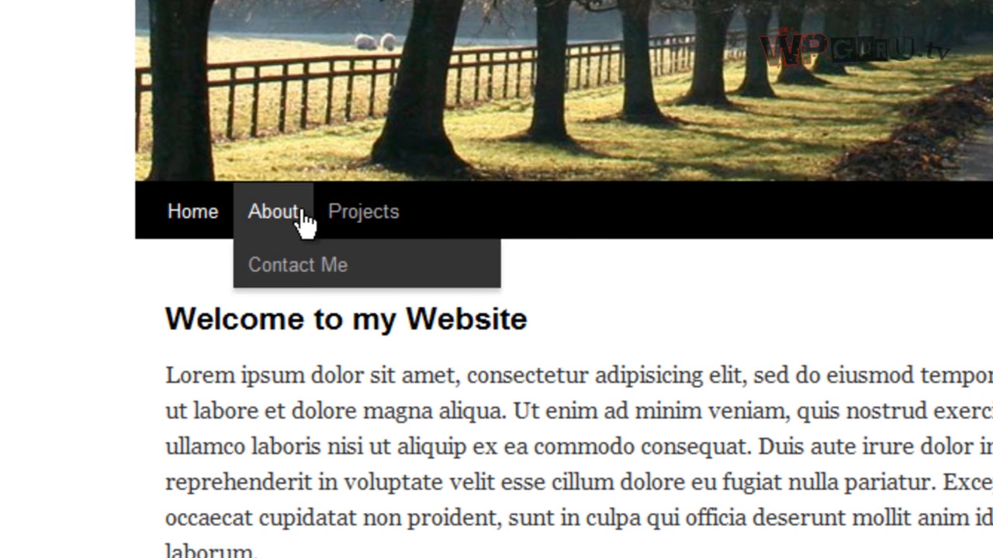
{"action": "mouse_move", "coordinate": [75, 314]}
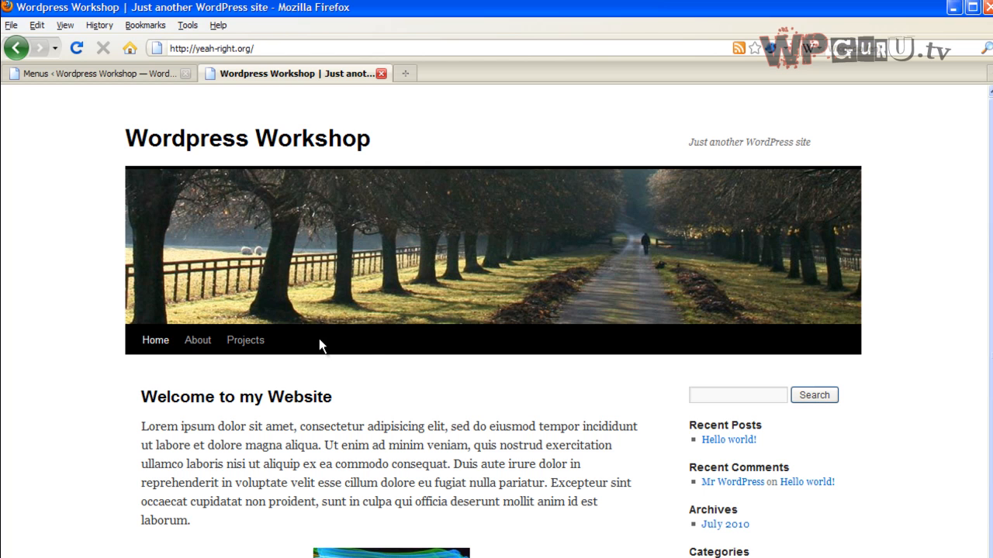
{"action": "left_click", "coordinate": [101, 76]}
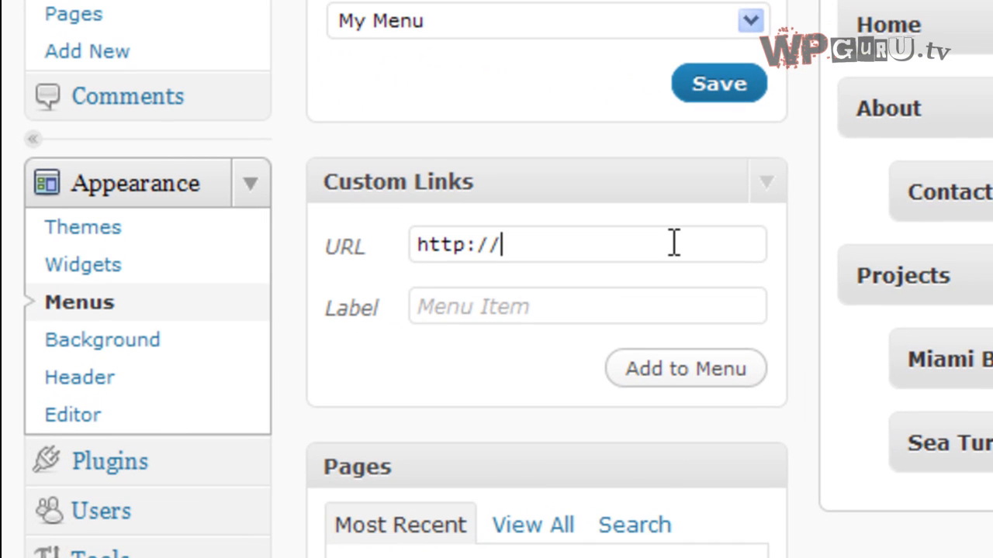
{"action": "type", "text": "www.versluis.com"}
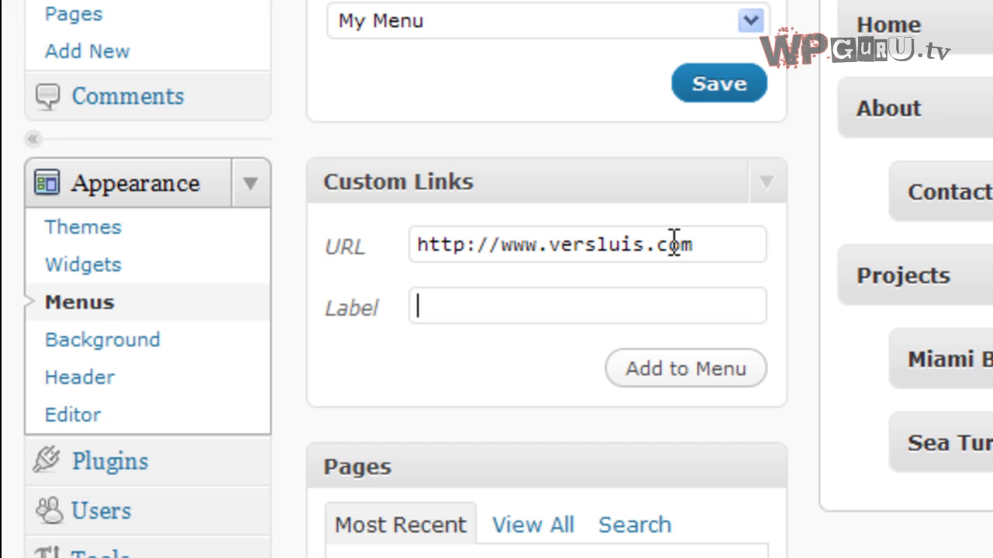
{"action": "type", "text": "My Blog"}
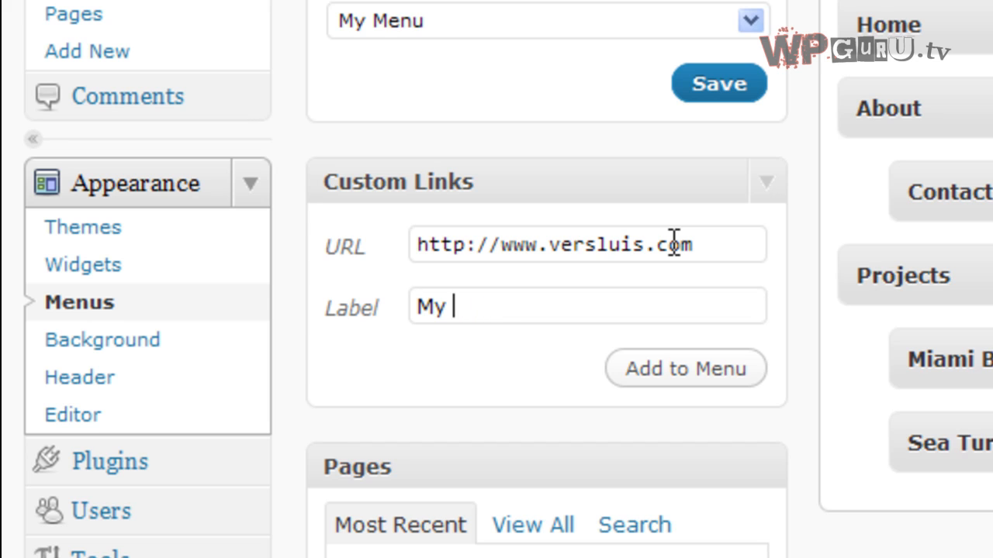
{"action": "type", "text": "Art We"}
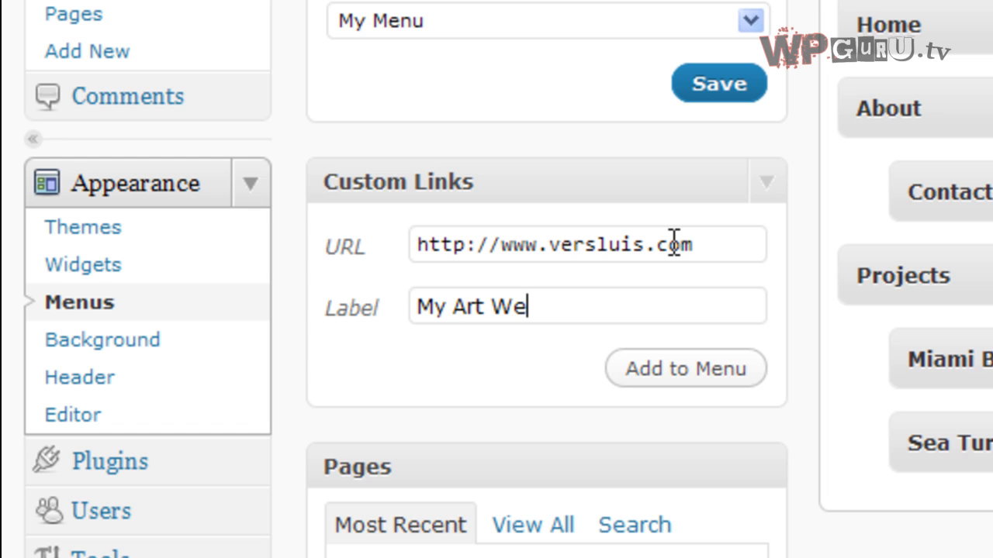
{"action": "left_click", "coordinate": [685, 369]}
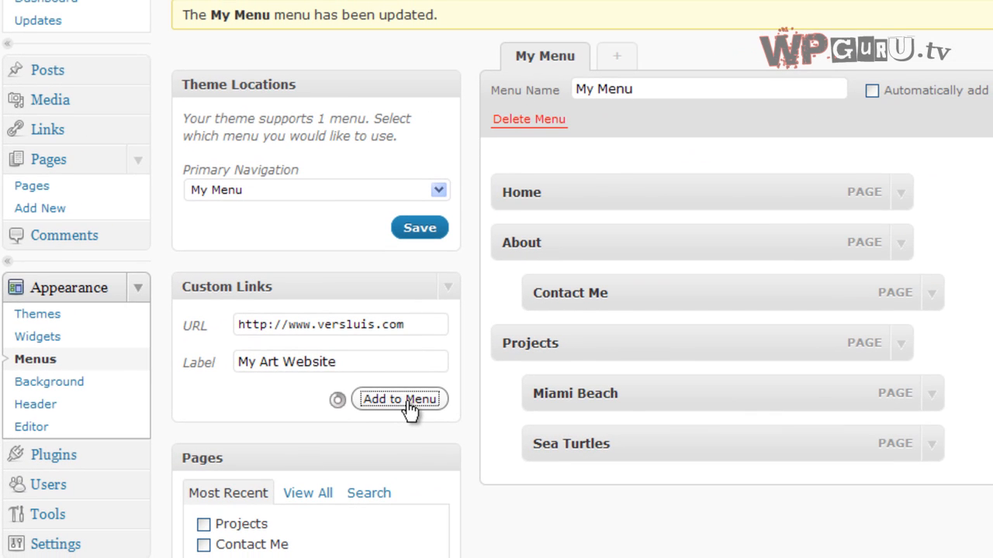
{"action": "left_click", "coordinate": [400, 399]}
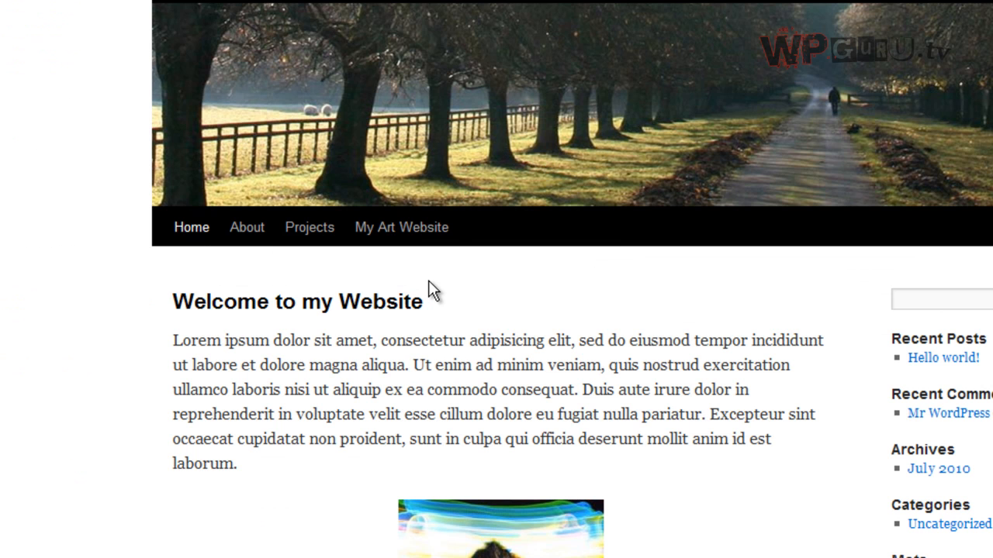
{"action": "mouse_move", "coordinate": [413, 236]}
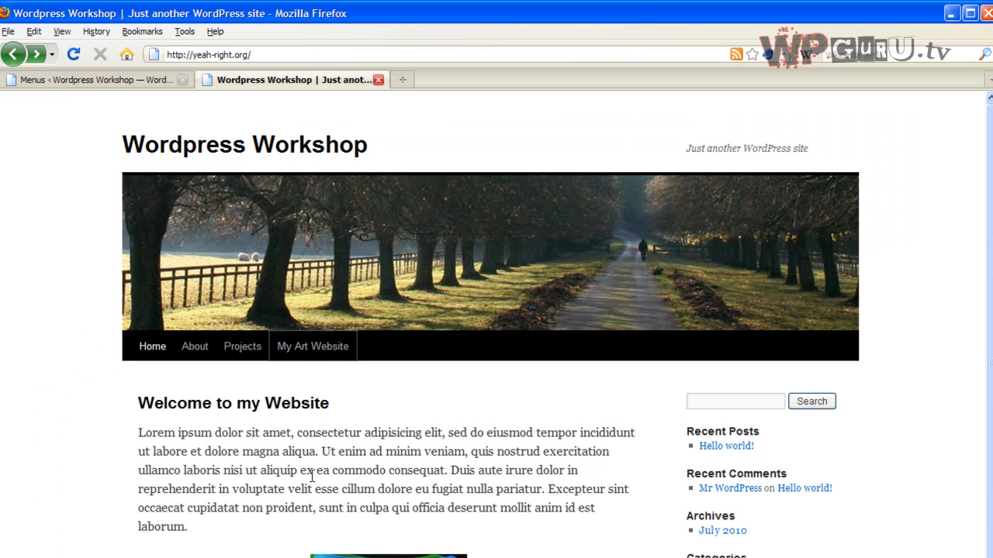
- Return to the menu editor after viewing My Art Website in the live navigation
{"action": "left_click", "coordinate": [101, 81]}
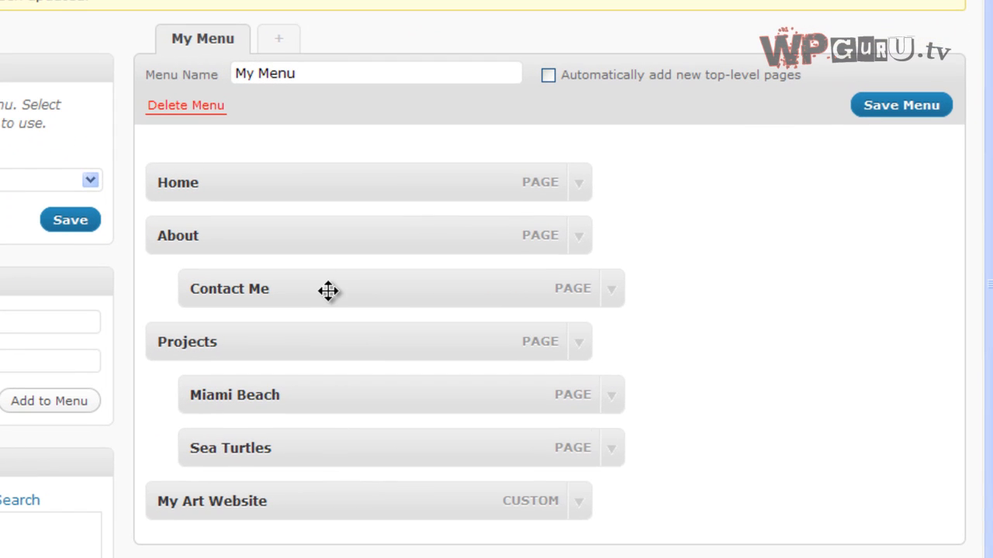
- Nest My Art Website under About below Contact Me and save the menu
{"action": "left_click_drag", "start_coordinate": [326, 289], "coordinate": [303, 512]}
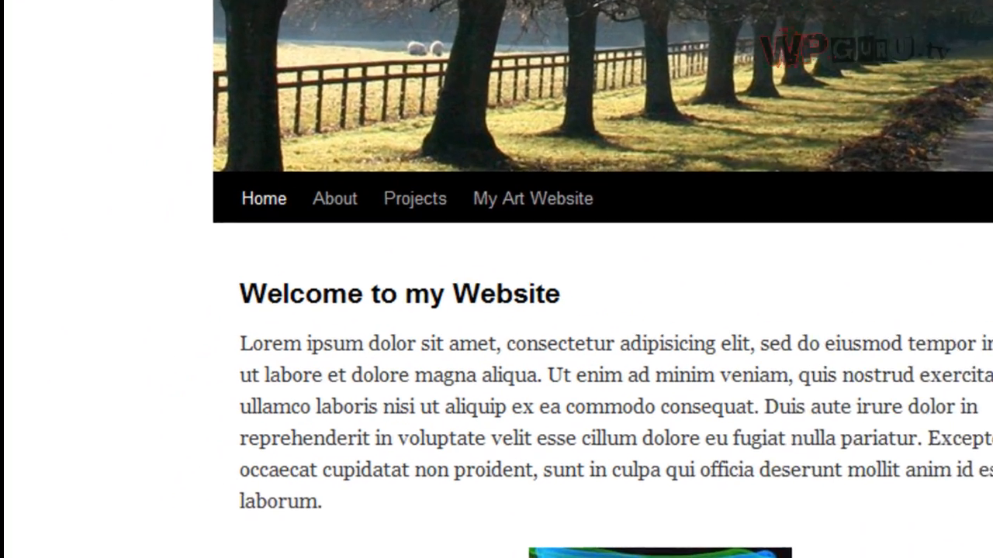
{"action": "mouse_move", "coordinate": [552, 187]}
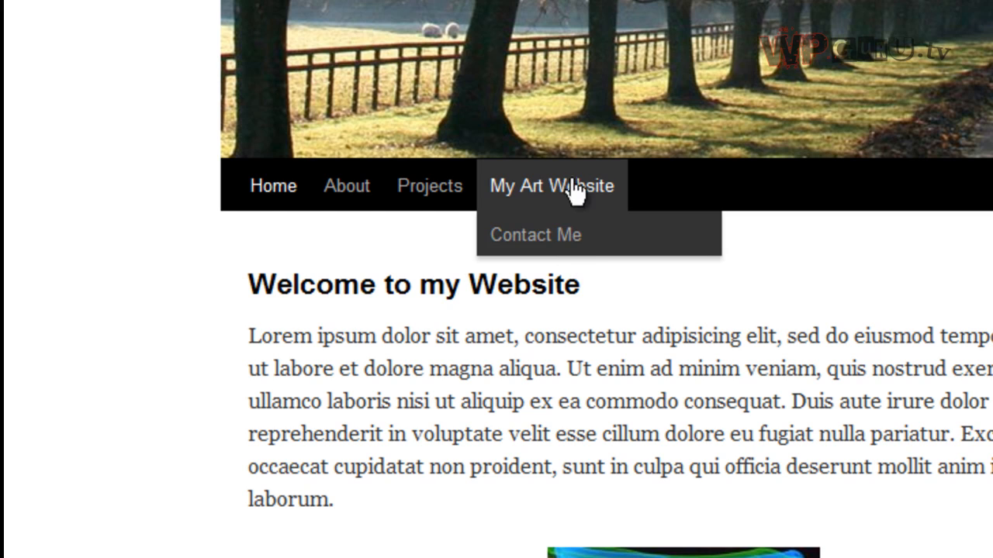
{"action": "mouse_move", "coordinate": [577, 245]}
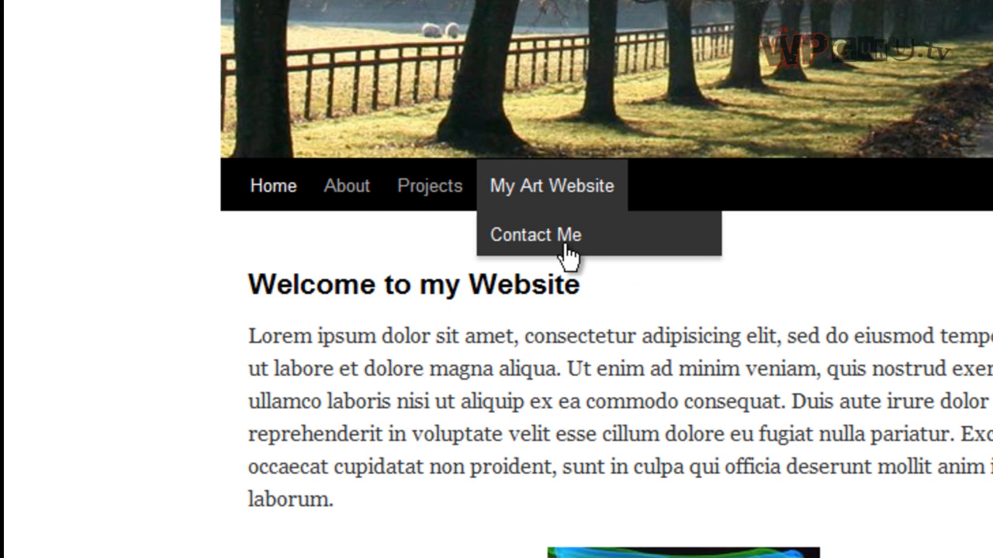
{"action": "mouse_move", "coordinate": [488, 267]}
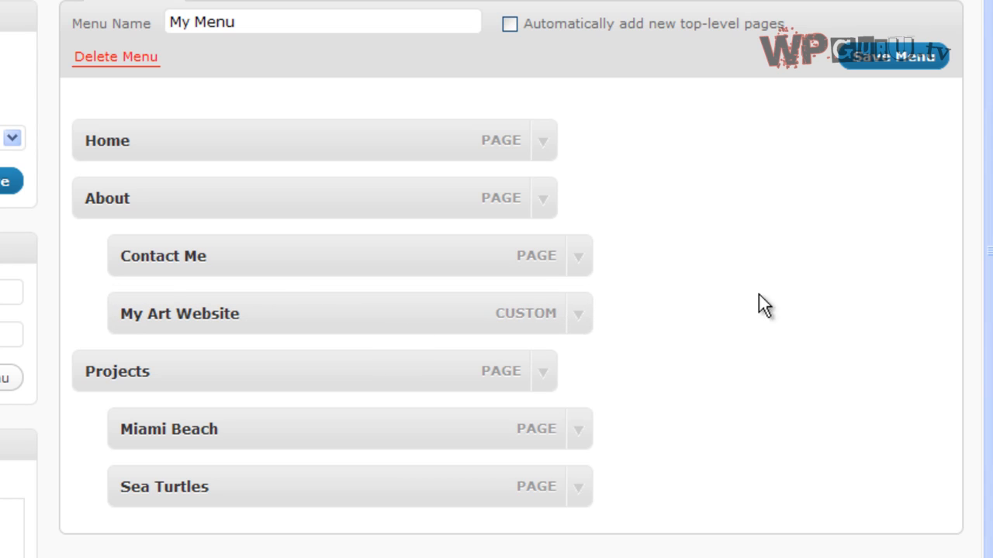
{"action": "left_click", "coordinate": [580, 313]}
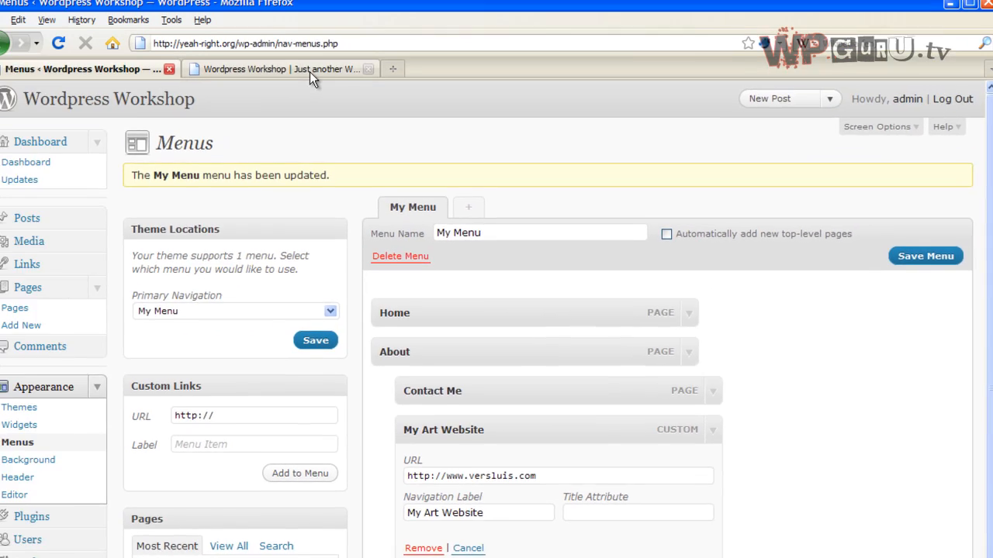
- Preview the menu on the live site, then expand the Sea Turtles item to remove it
{"action": "left_click", "coordinate": [280, 68]}
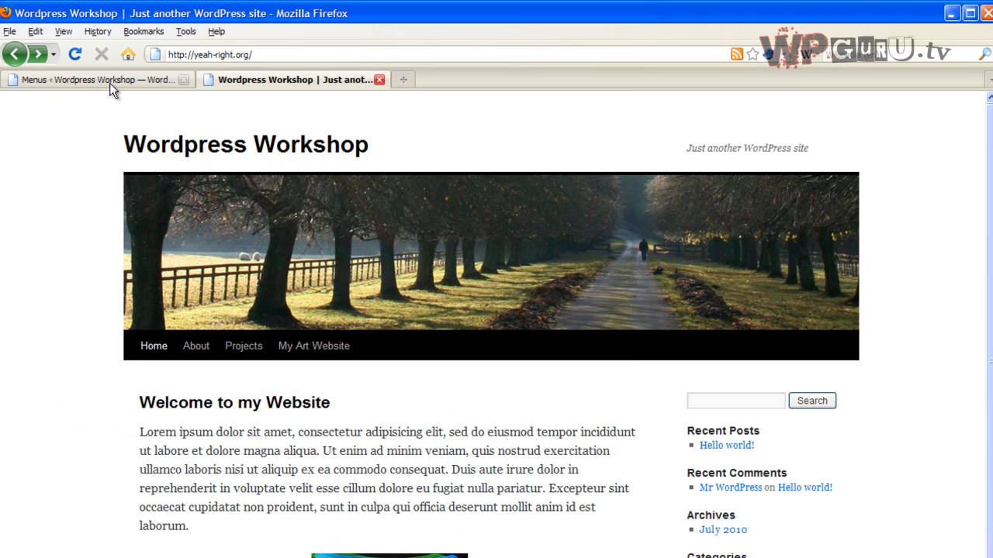
{"action": "left_click", "coordinate": [108, 81]}
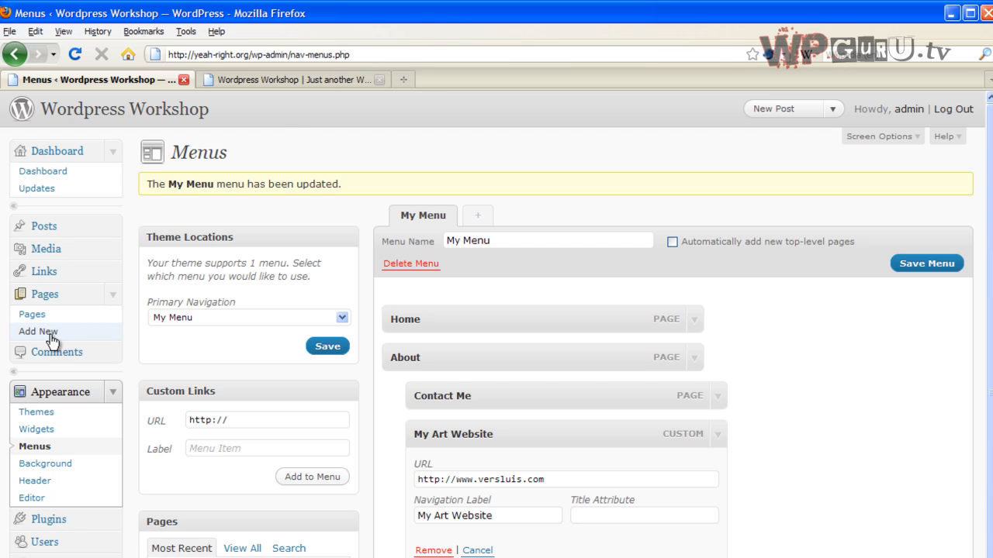
{"action": "mouse_move", "coordinate": [188, 251]}
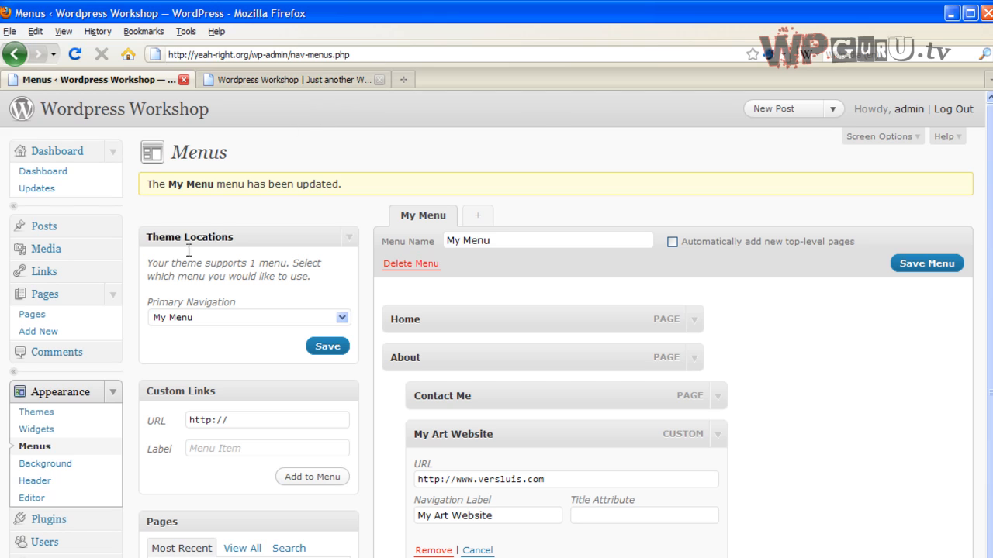
{"action": "mouse_move", "coordinate": [715, 467]}
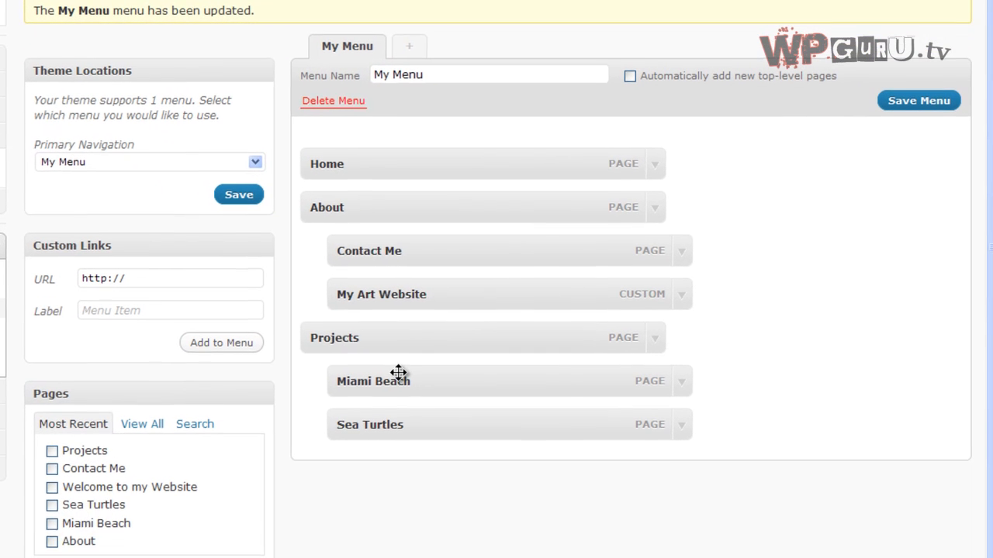
{"action": "mouse_move", "coordinate": [450, 428]}
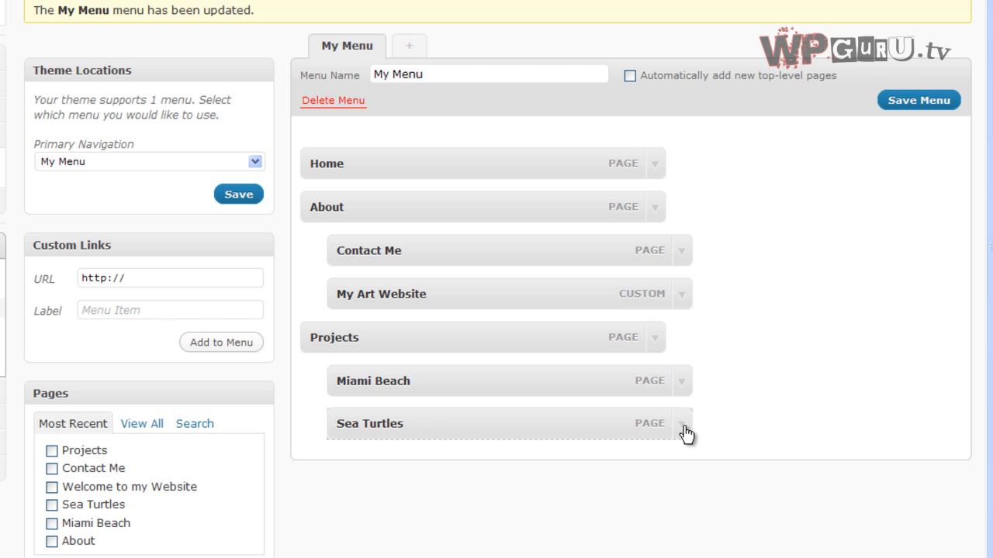
{"action": "left_click", "coordinate": [682, 423]}
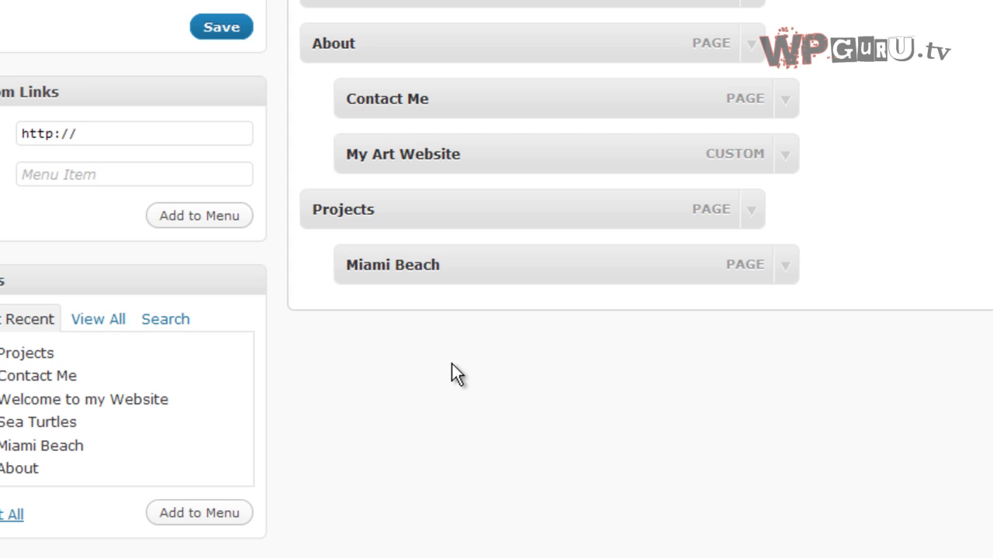
{"action": "mouse_move", "coordinate": [926, 329]}
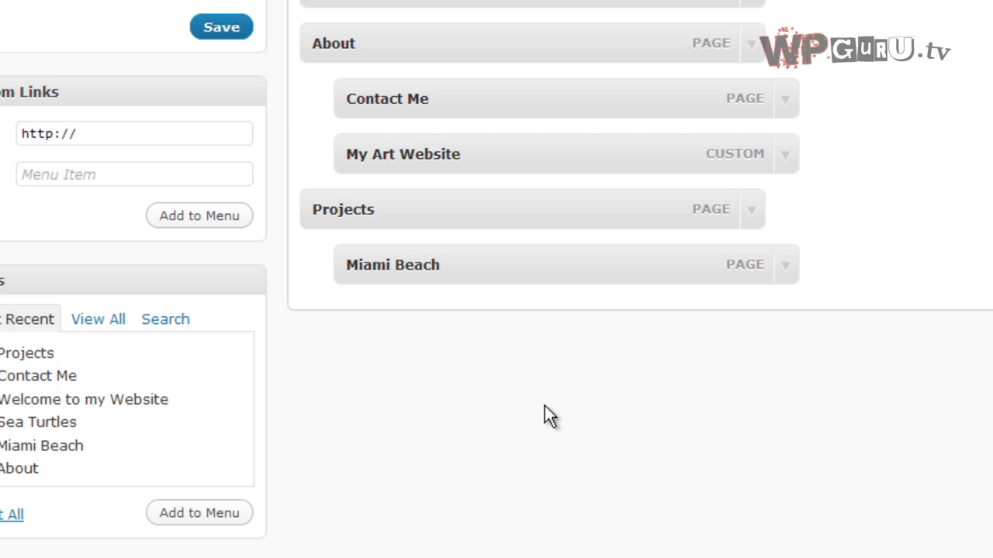
{"action": "mouse_move", "coordinate": [590, 388]}
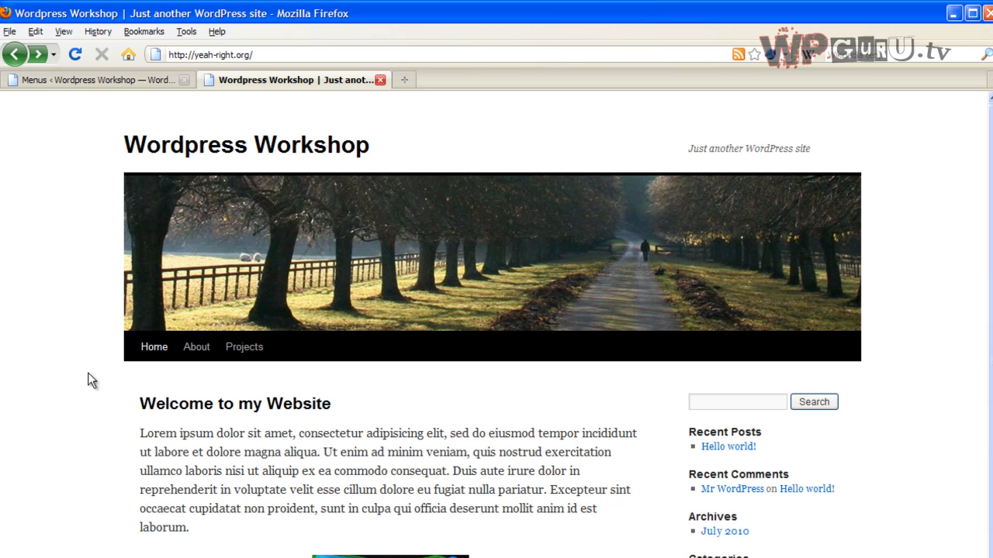
{"action": "scroll", "scroll_direction": "down", "scroll_amount": 3}
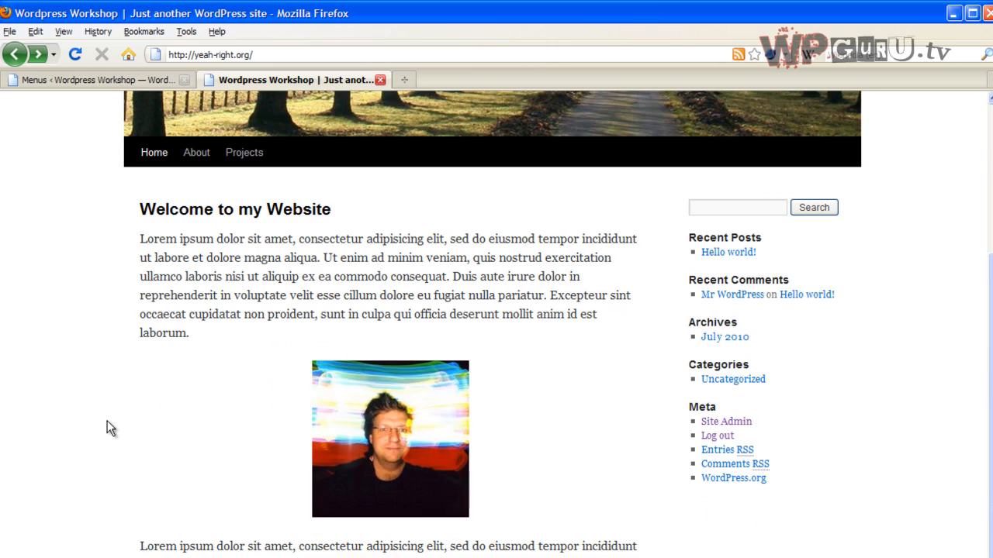
{"action": "scroll", "scroll_direction": "up", "scroll_amount": 3}
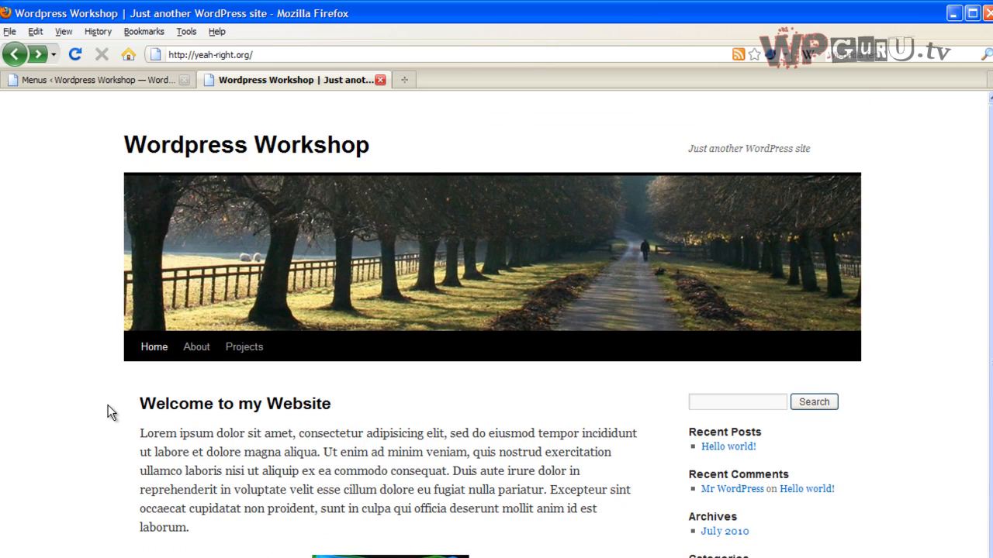
{"action": "mouse_move", "coordinate": [570, 354]}
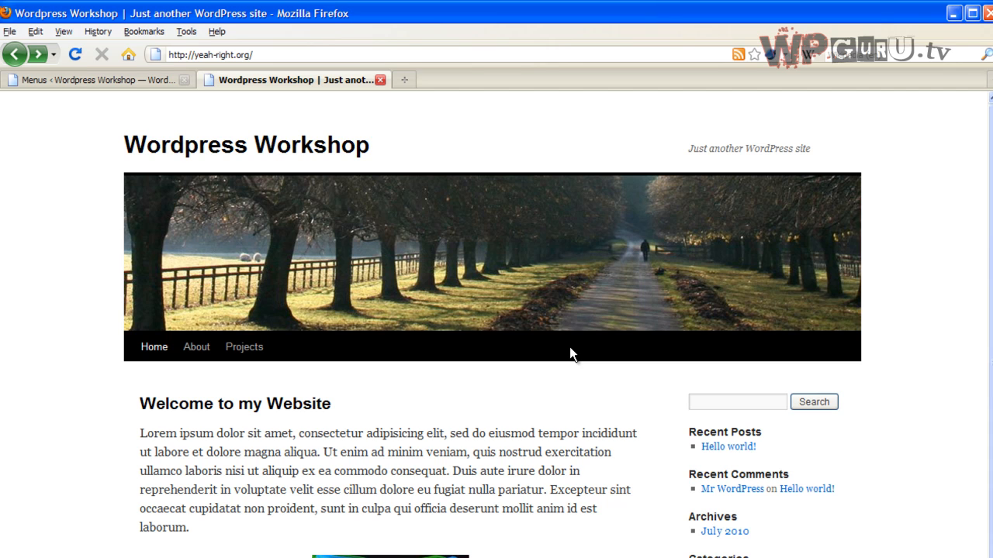
{"action": "mouse_move", "coordinate": [40, 352]}
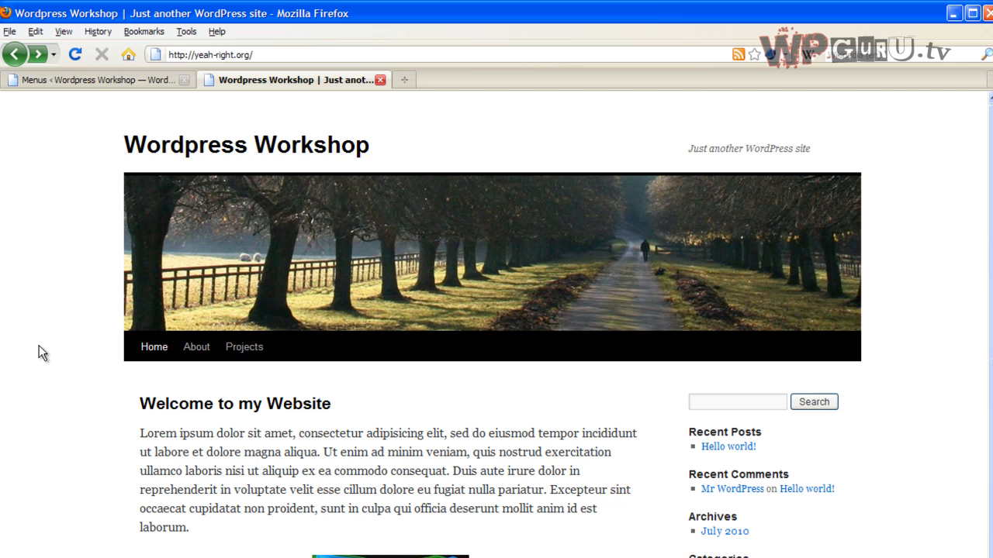
{"action": "mouse_move", "coordinate": [45, 369]}
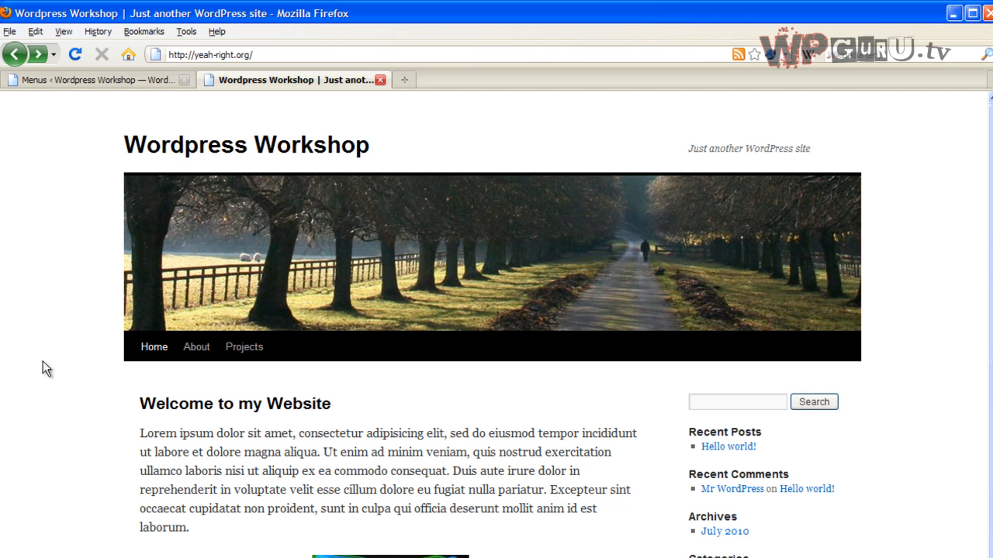
{"action": "mouse_move", "coordinate": [54, 434]}
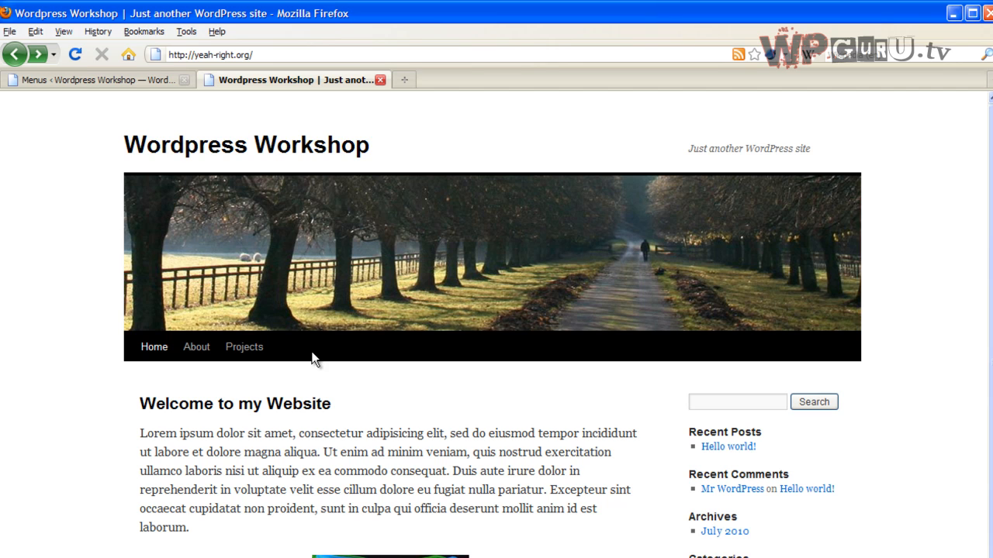
{"action": "mouse_move", "coordinate": [421, 382]}
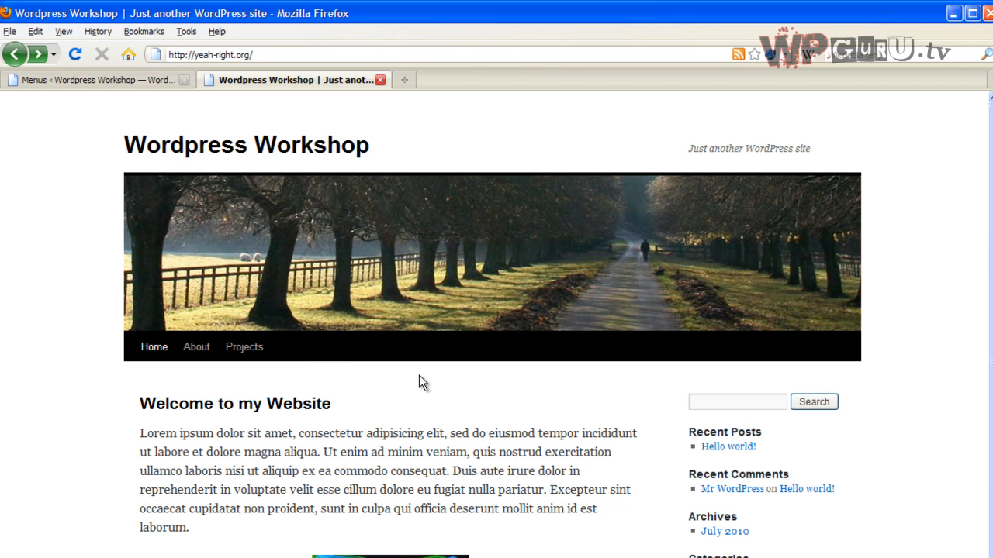
{"action": "mouse_move", "coordinate": [345, 358]}
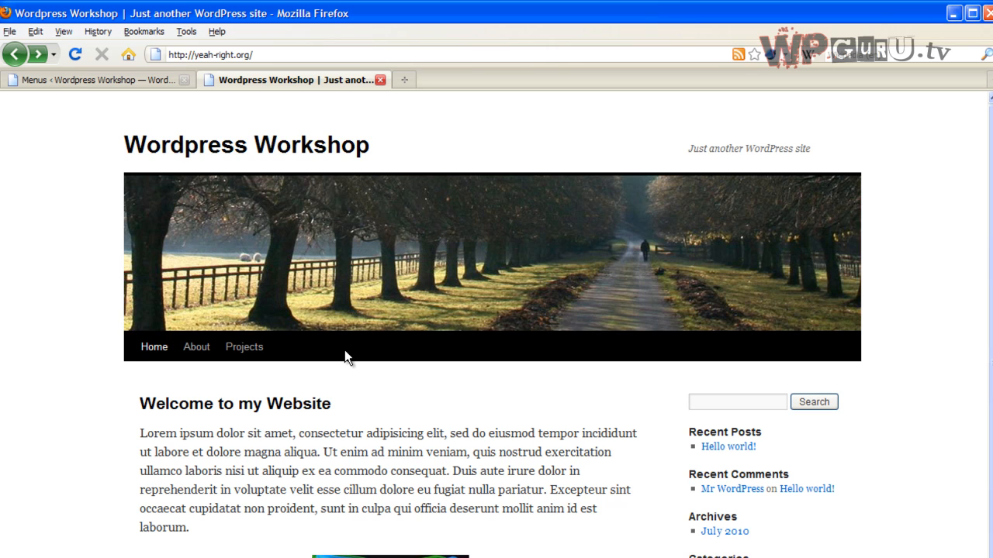
{"action": "mouse_move", "coordinate": [425, 378]}
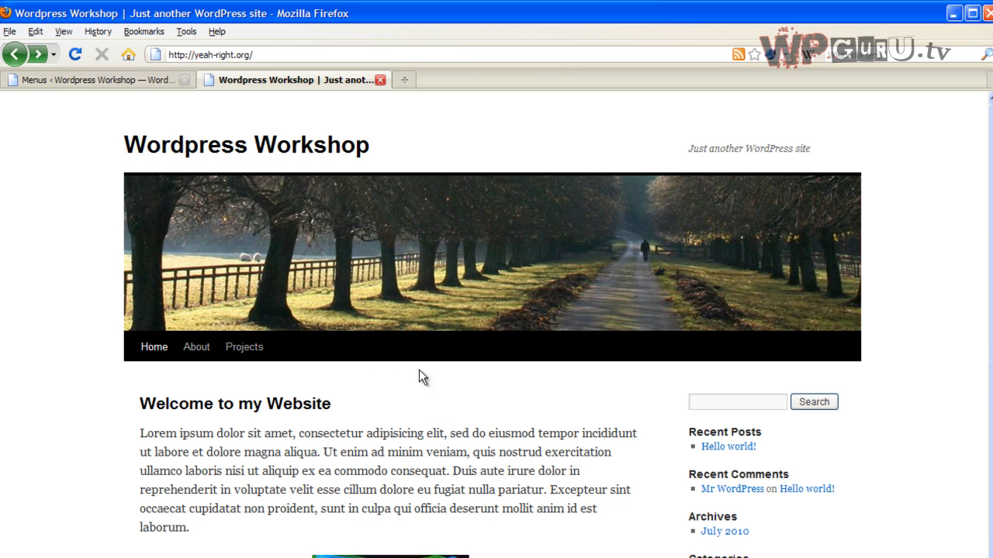
{"action": "mouse_move", "coordinate": [617, 518]}
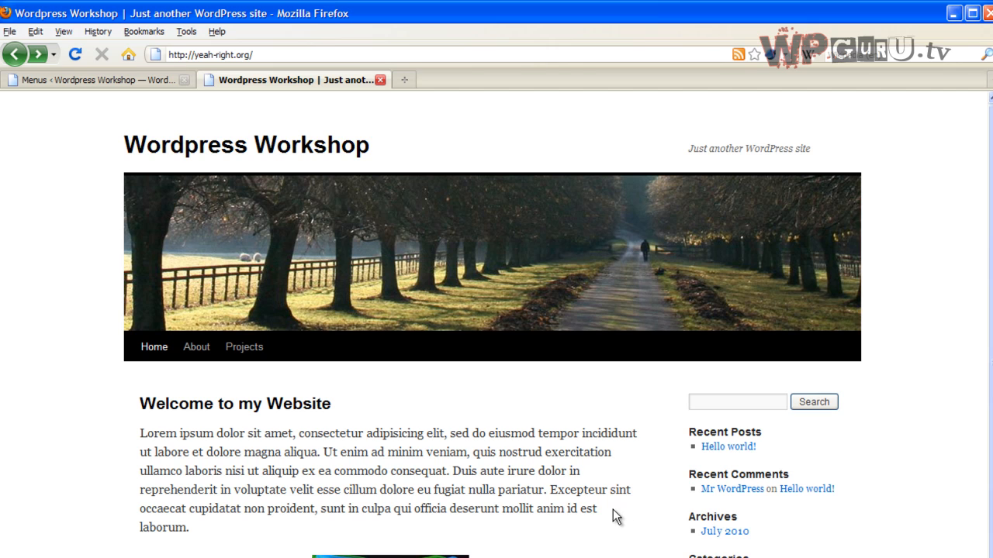